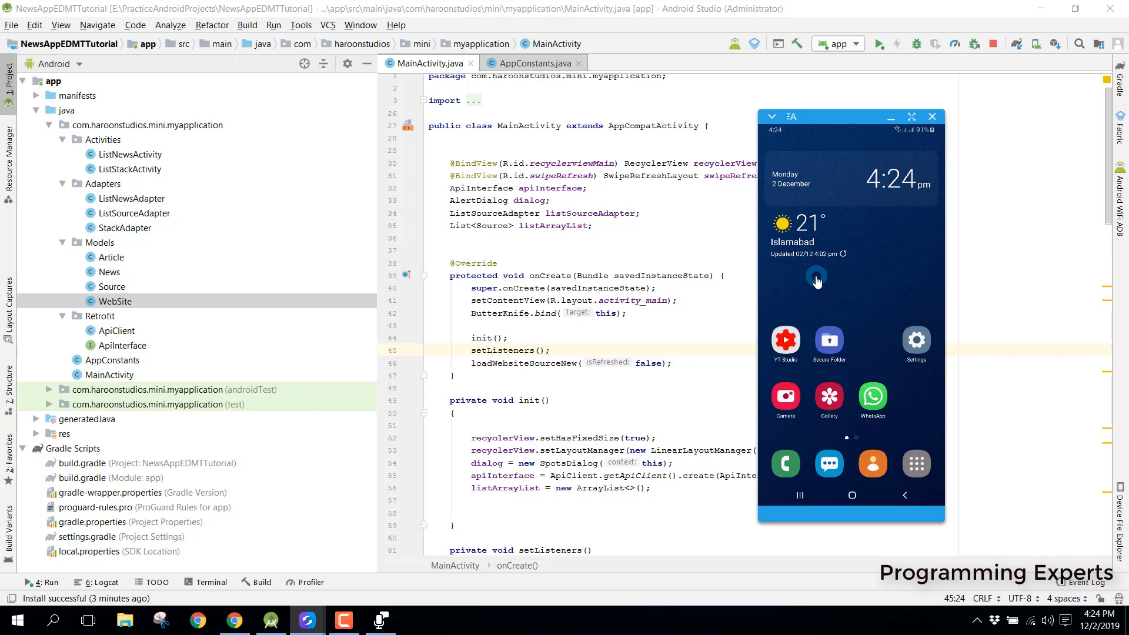
pyautogui.moveTo(916, 464)
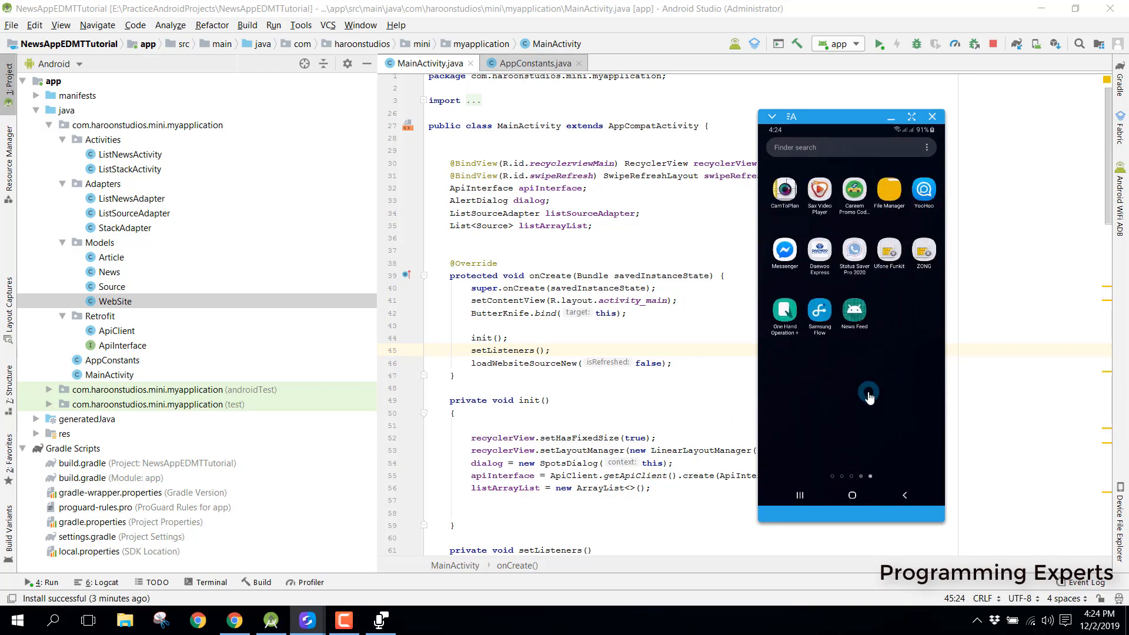
# - Launch the News Feed app on the phone and scroll through sources like Axios, BBC News and BBC Sport
pyautogui.click(854, 313)
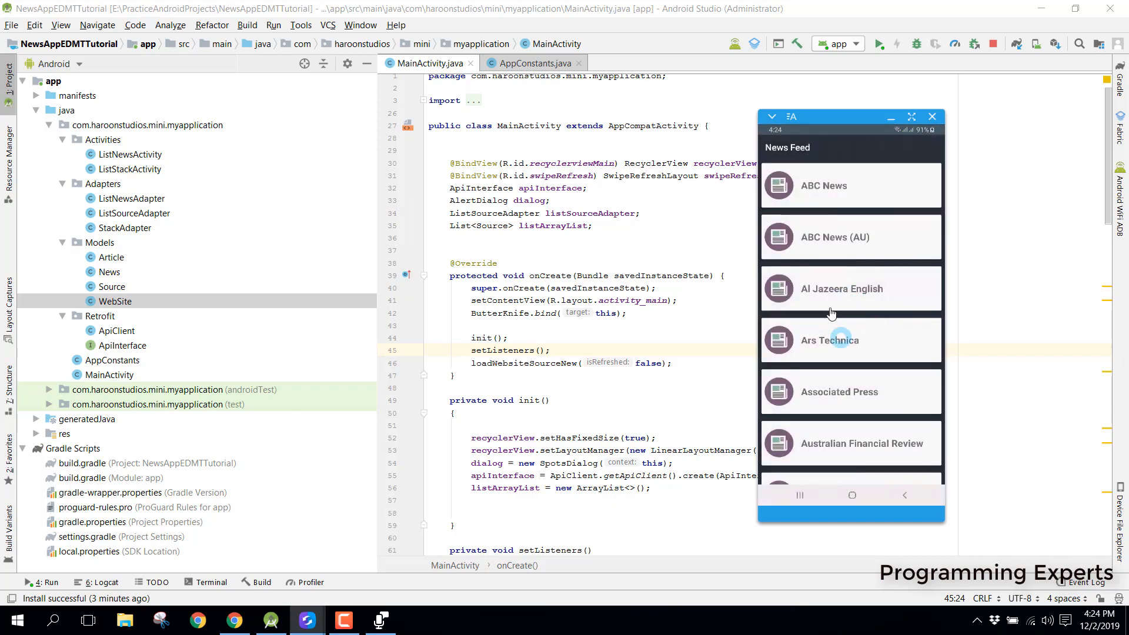
pyautogui.moveTo(814, 337)
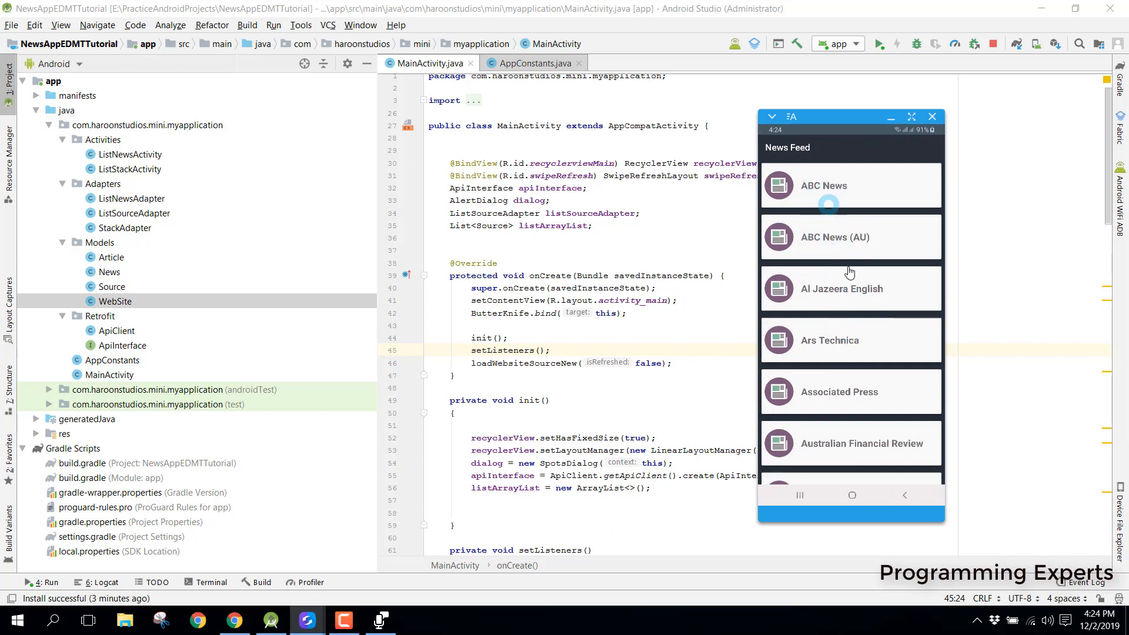
pyautogui.scroll(-3)
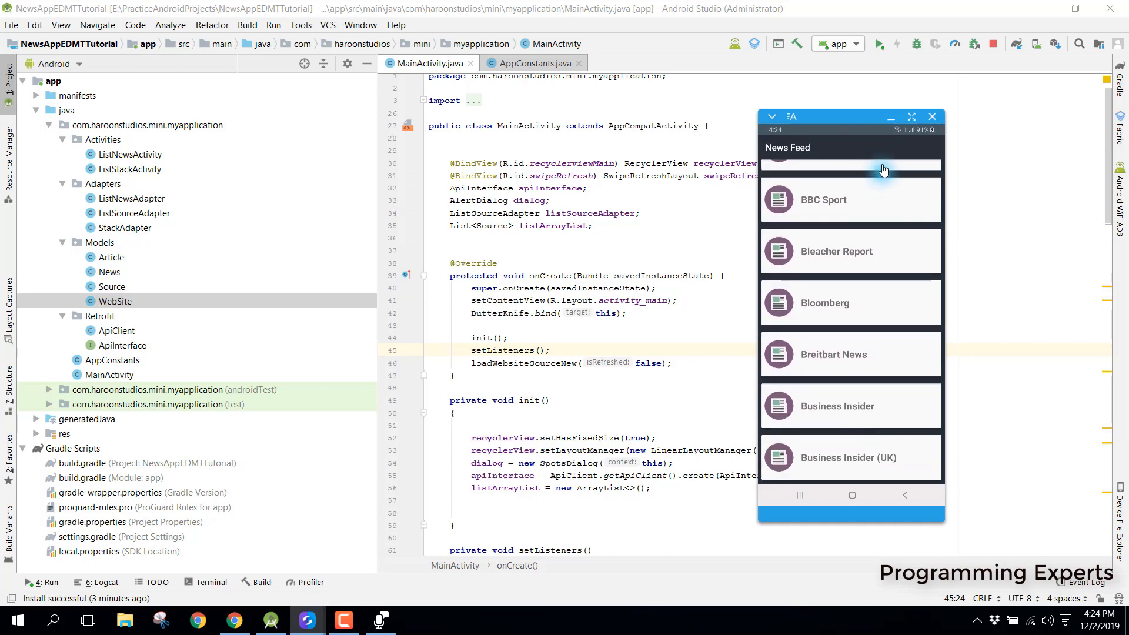
pyautogui.scroll(-3)
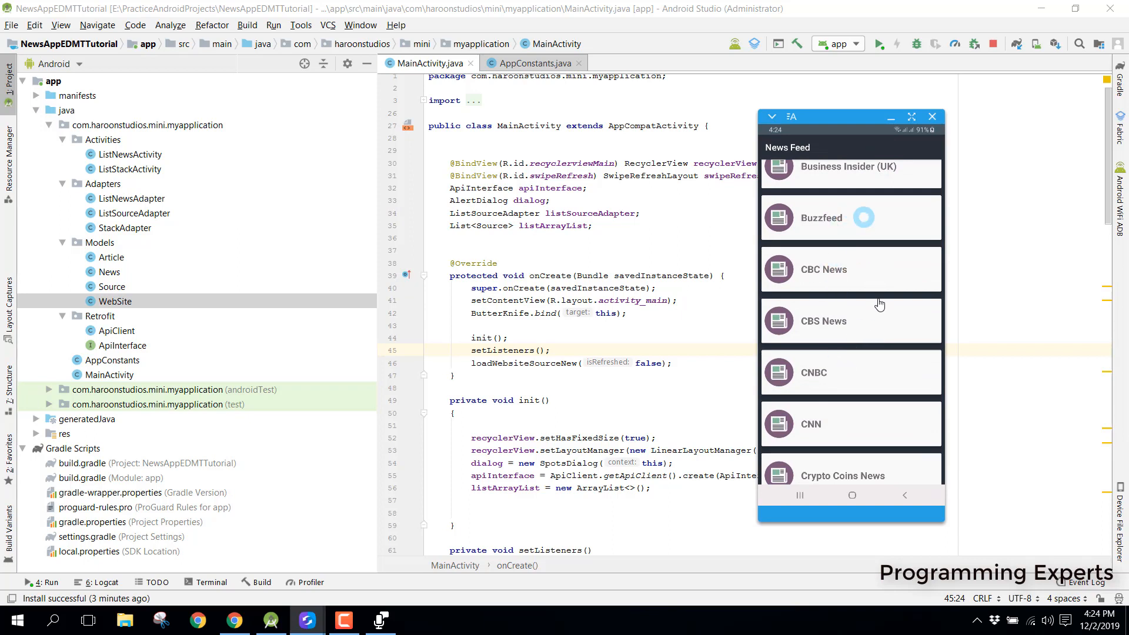
pyautogui.scroll(-3)
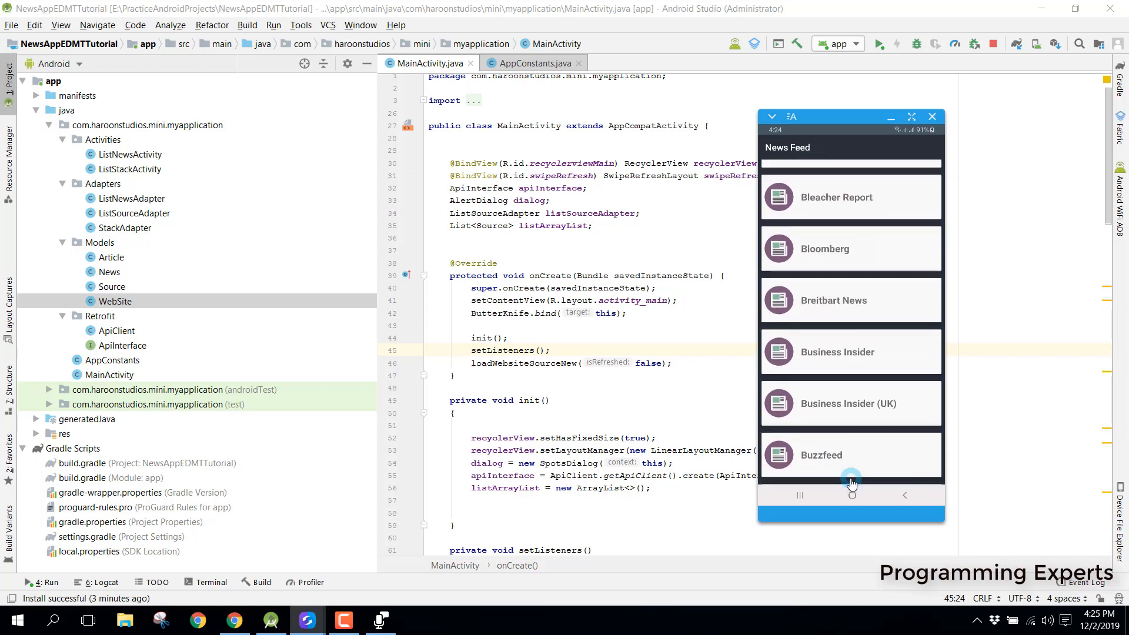
pyautogui.scroll(-3)
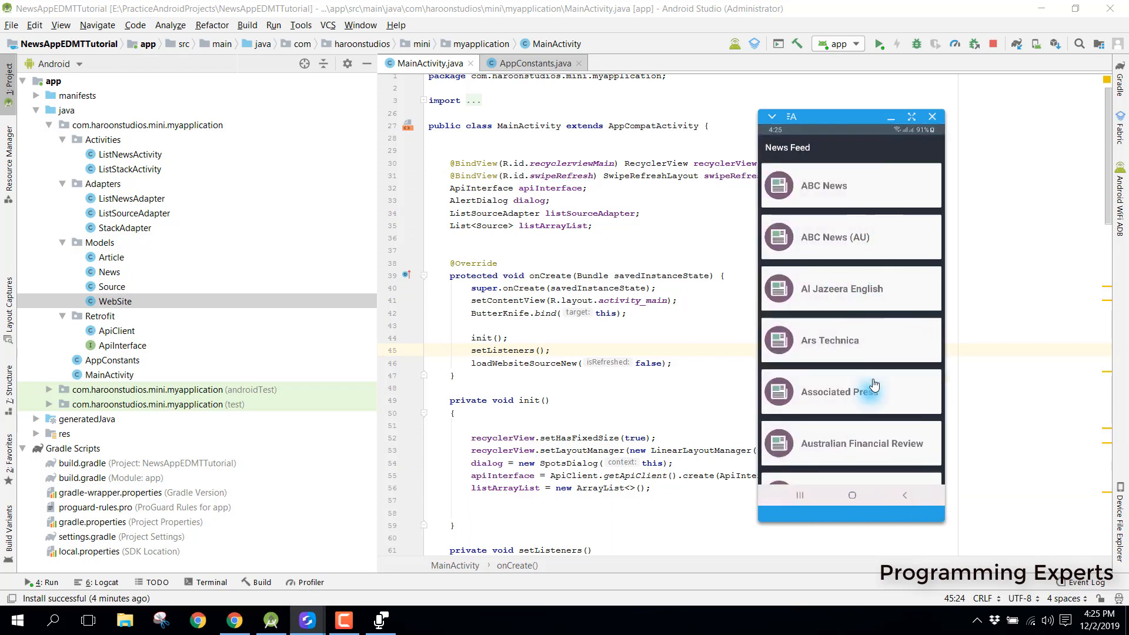
pyautogui.scroll(-3)
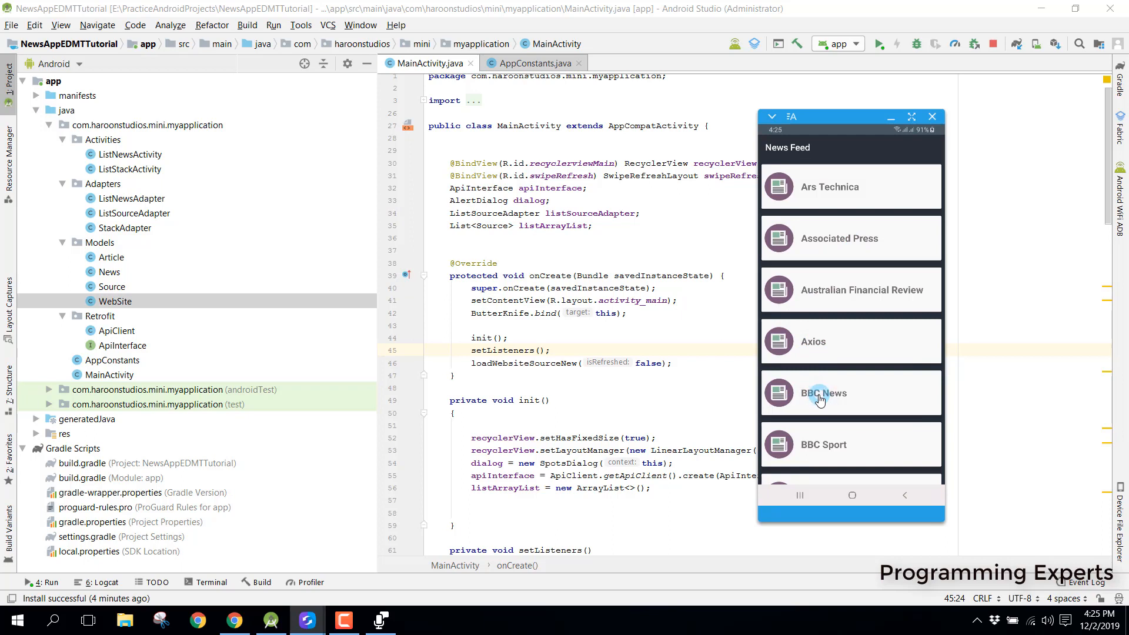
pyautogui.click(820, 393)
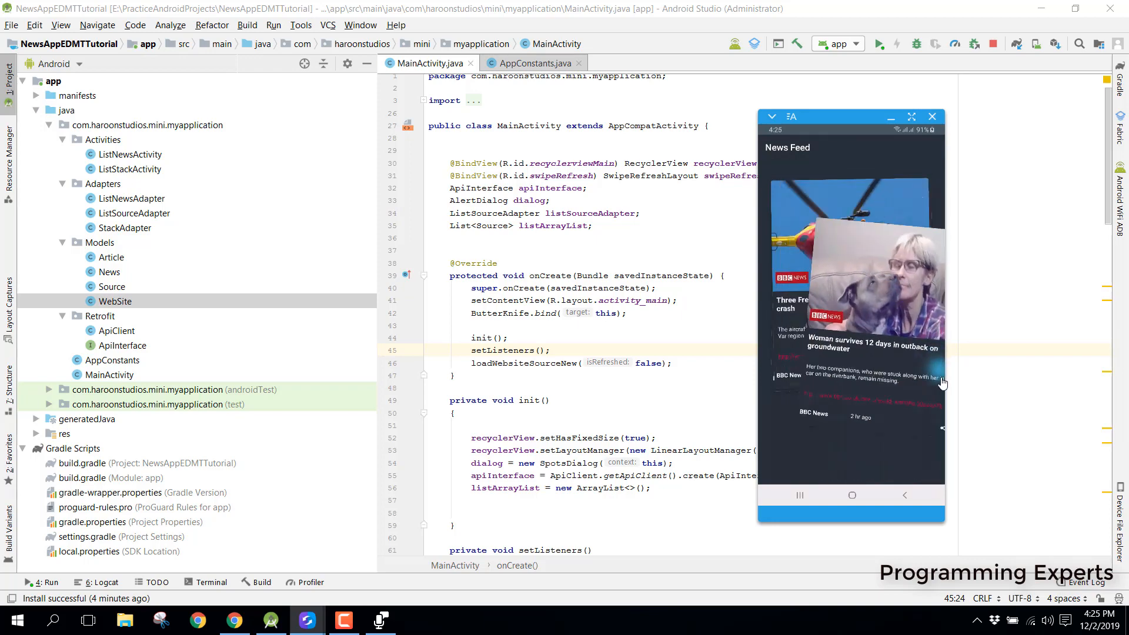
pyautogui.scroll(-3)
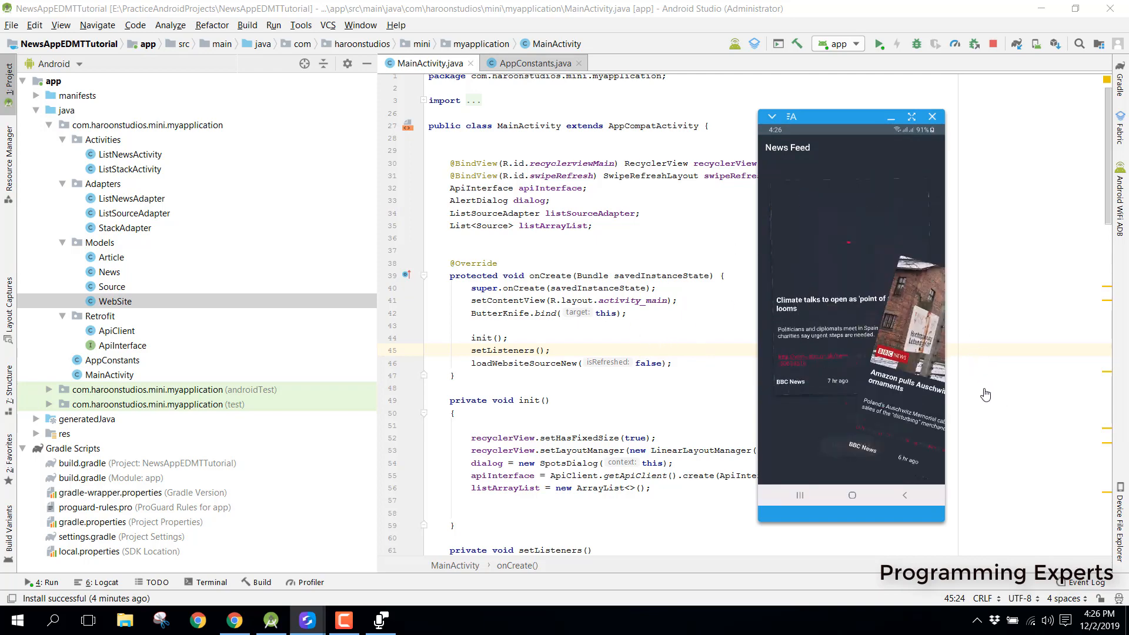
pyautogui.scroll(-3)
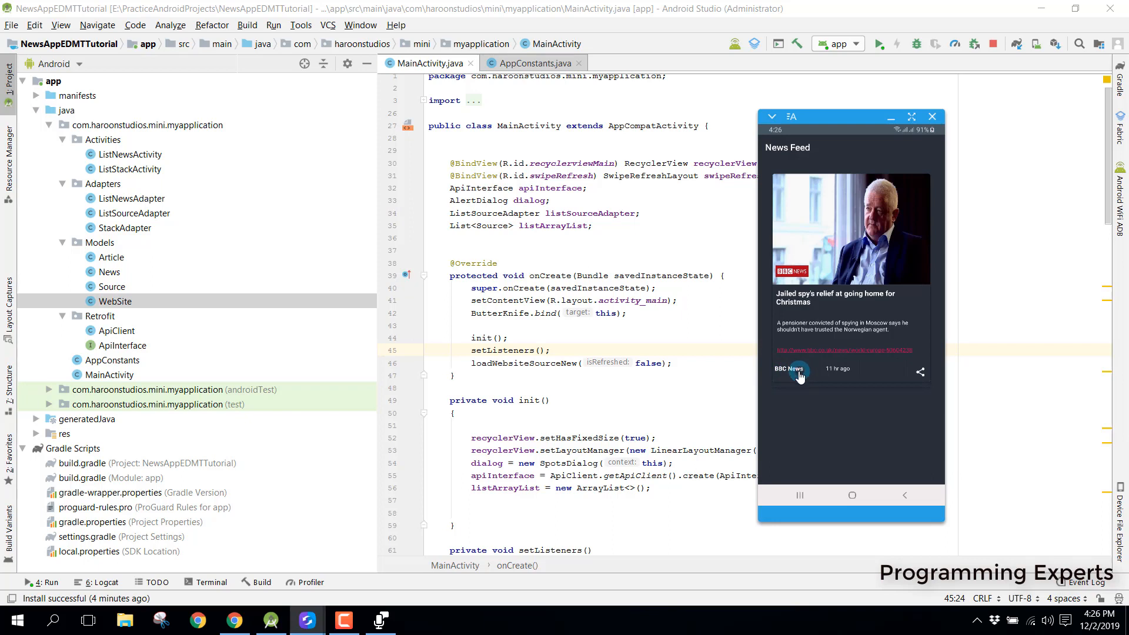
pyautogui.moveTo(834, 377)
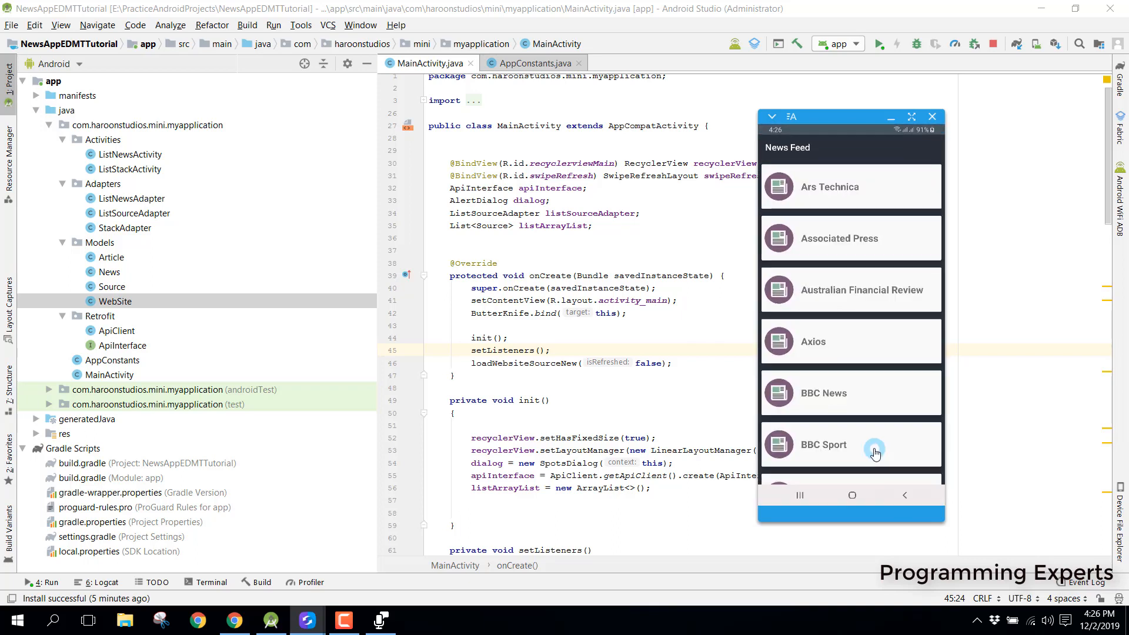
# - Scroll the source list and view a second source's articles, including the London Bridge vigil story
pyautogui.scroll(-3)
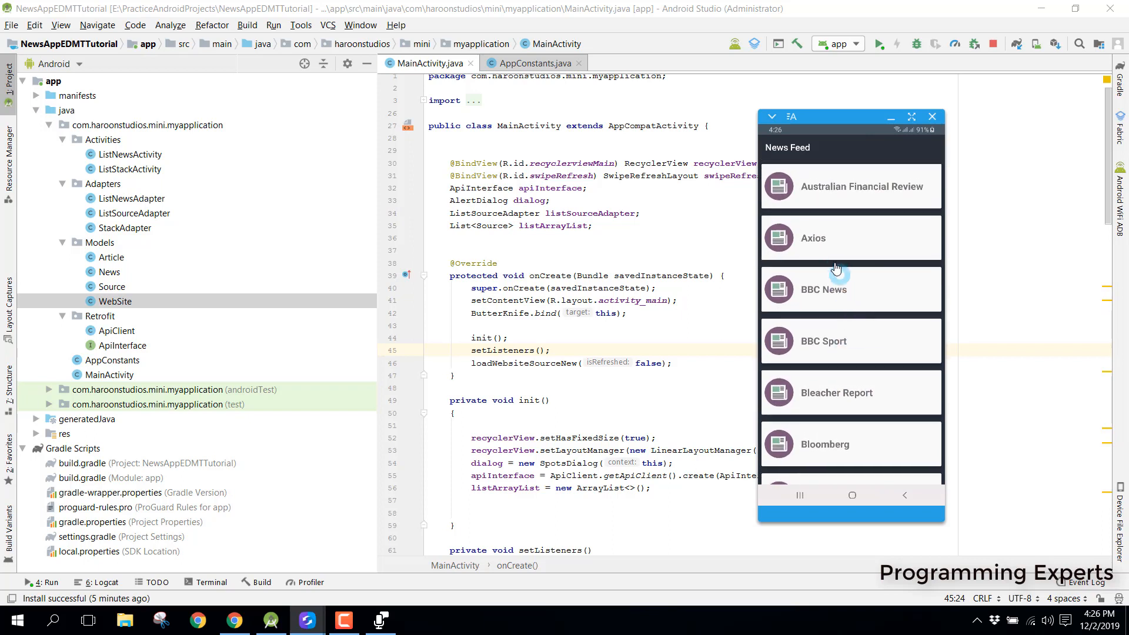
pyautogui.click(814, 238)
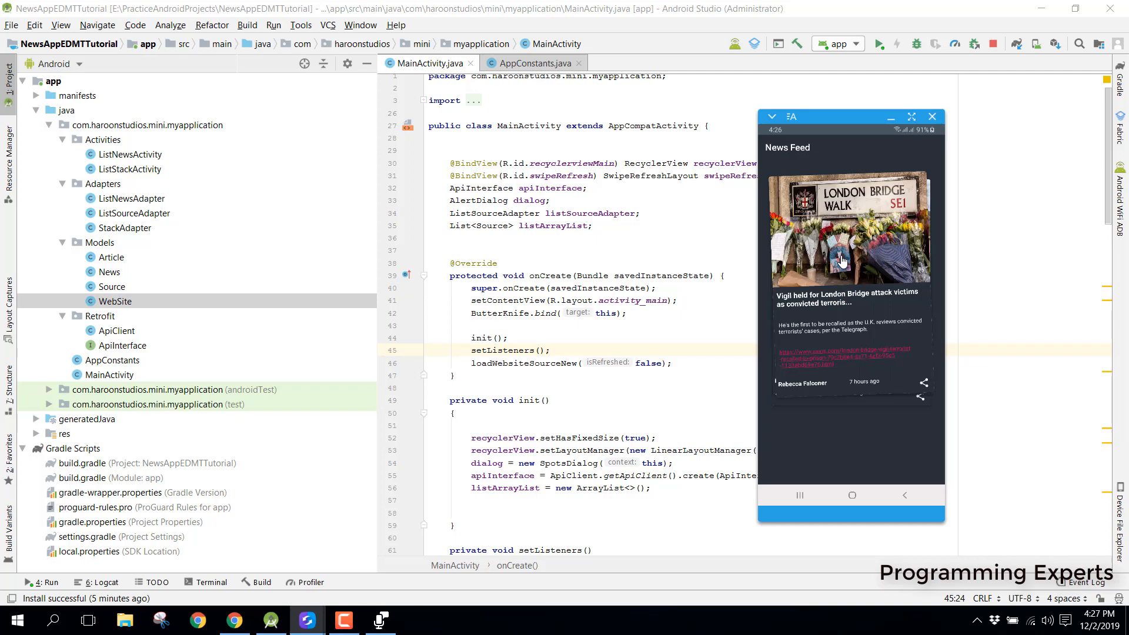
pyautogui.moveTo(854, 257)
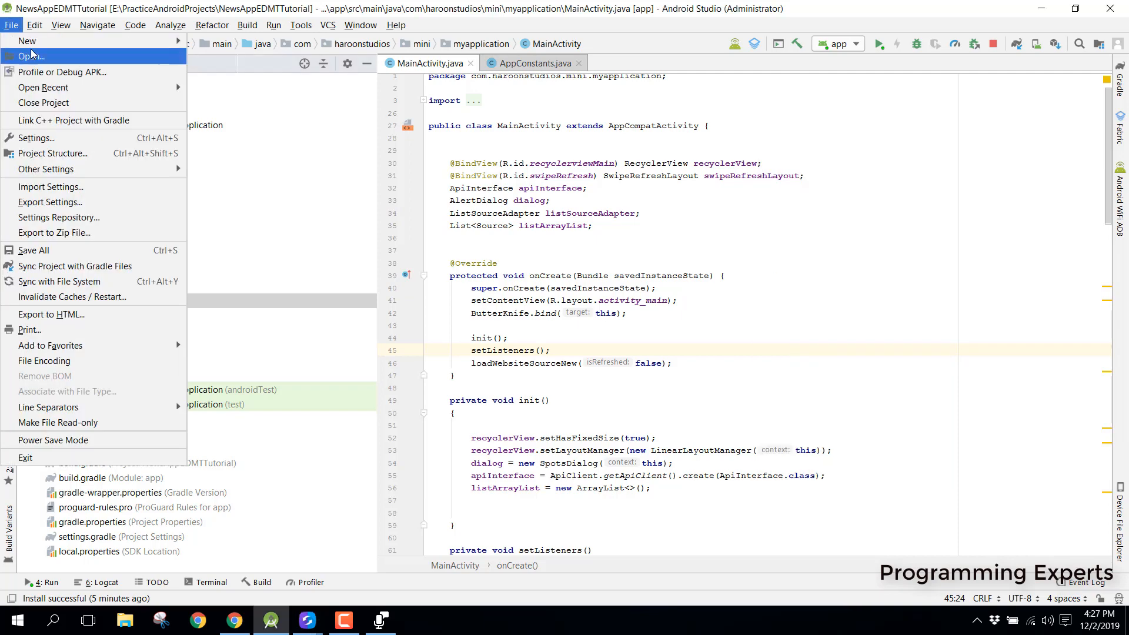
# - Start a new Empty Activity project and browse to L:\Rough Data\MyTutorial as its save location
pyautogui.click(27, 40)
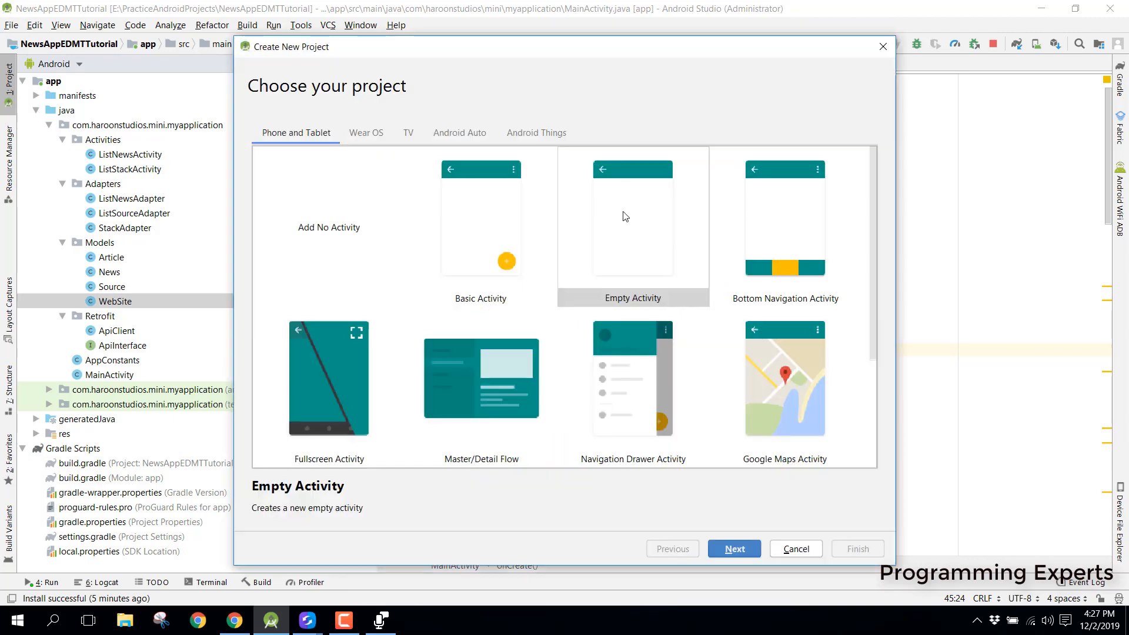
pyautogui.click(735, 549)
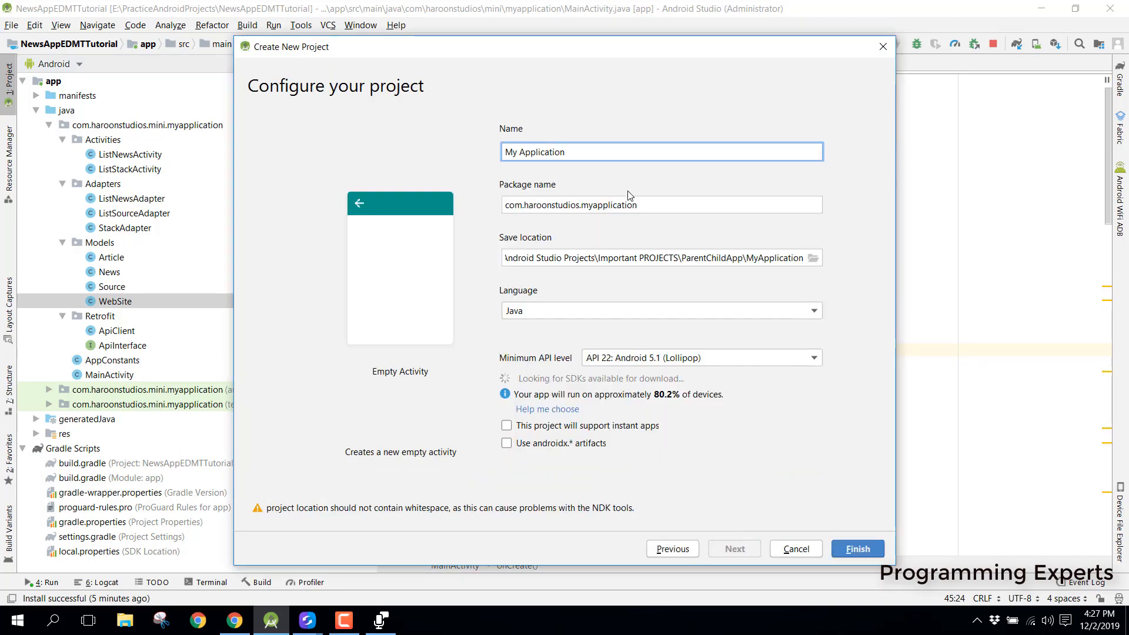
pyautogui.click(815, 258)
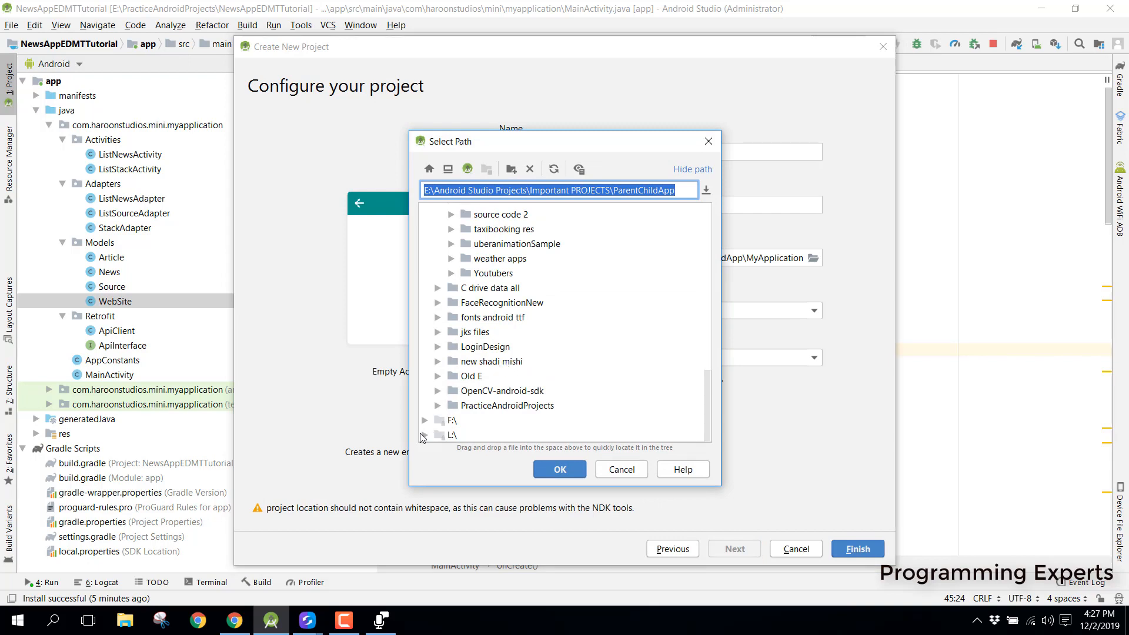
pyautogui.click(425, 434)
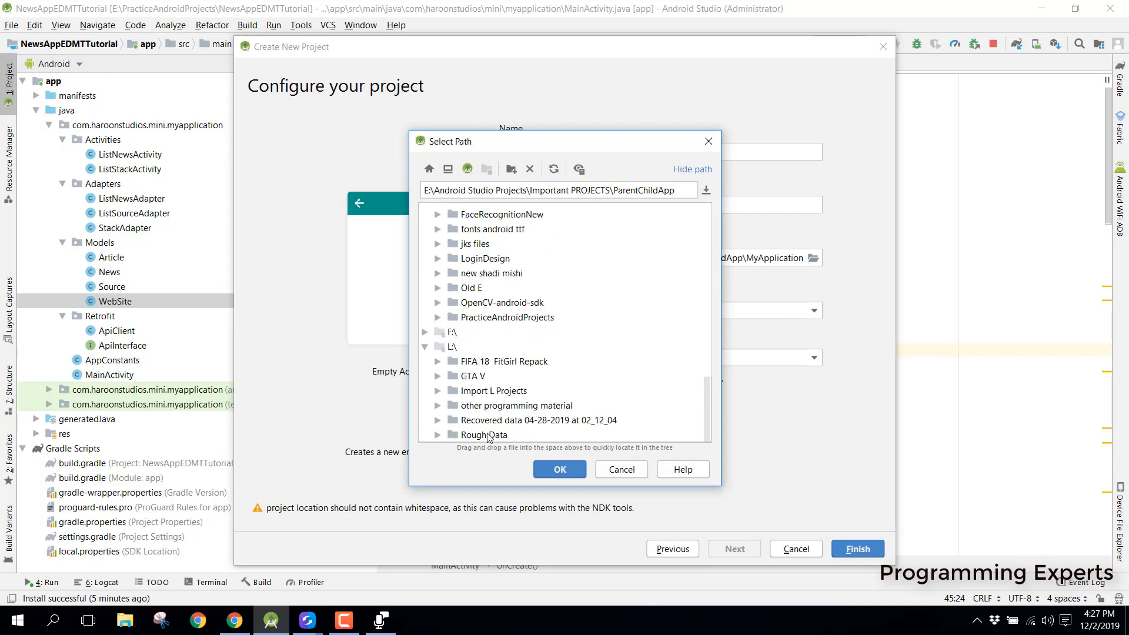
pyautogui.doubleClick(485, 436)
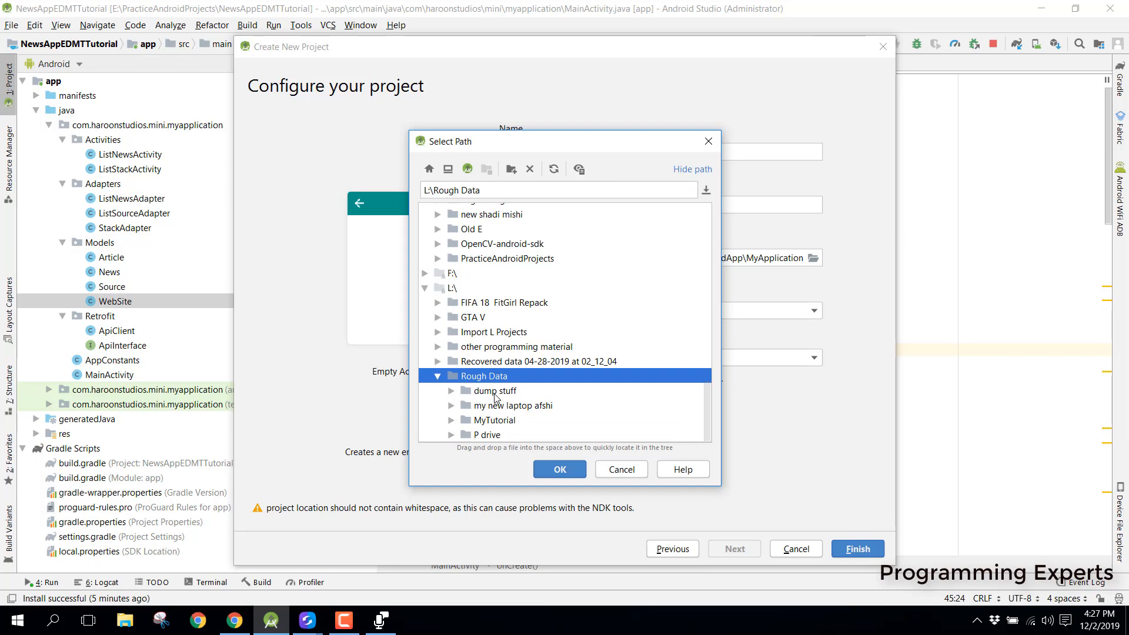
pyautogui.click(494, 420)
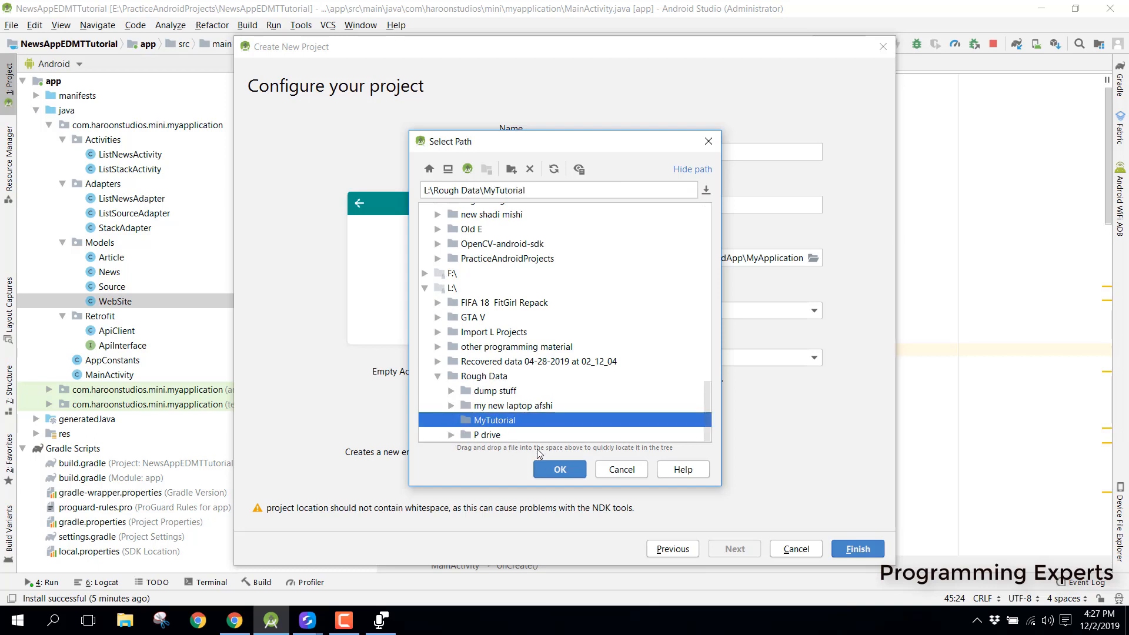
# - Set the save location to a NewsAppSeries subfolder and begin naming the project News Api Tutorial
pyautogui.click(560, 469)
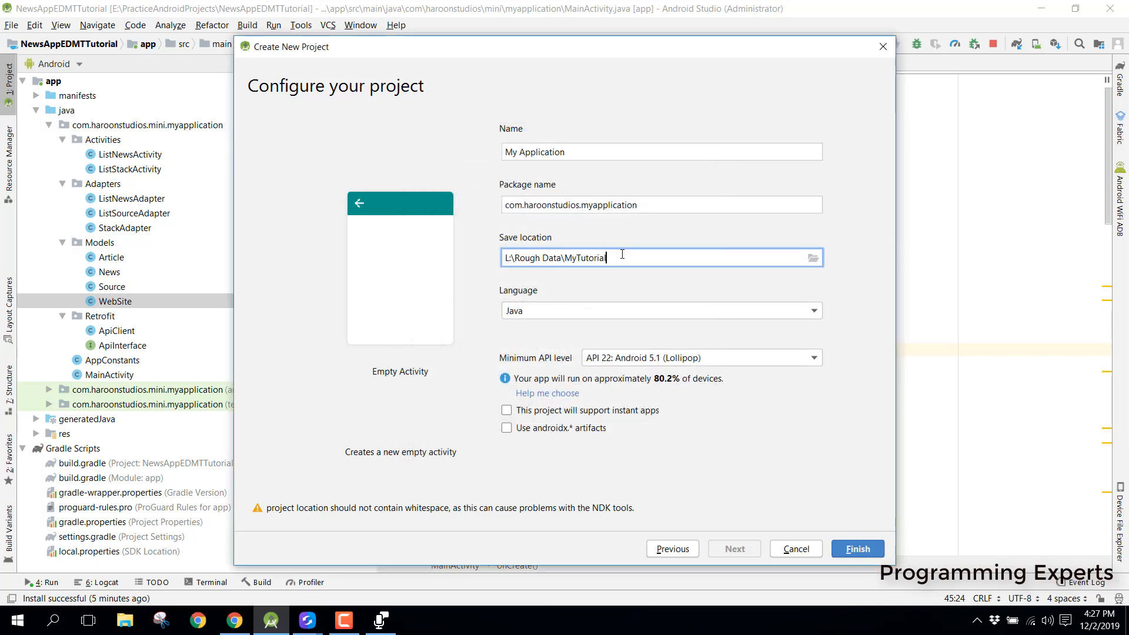
pyautogui.write('\\')
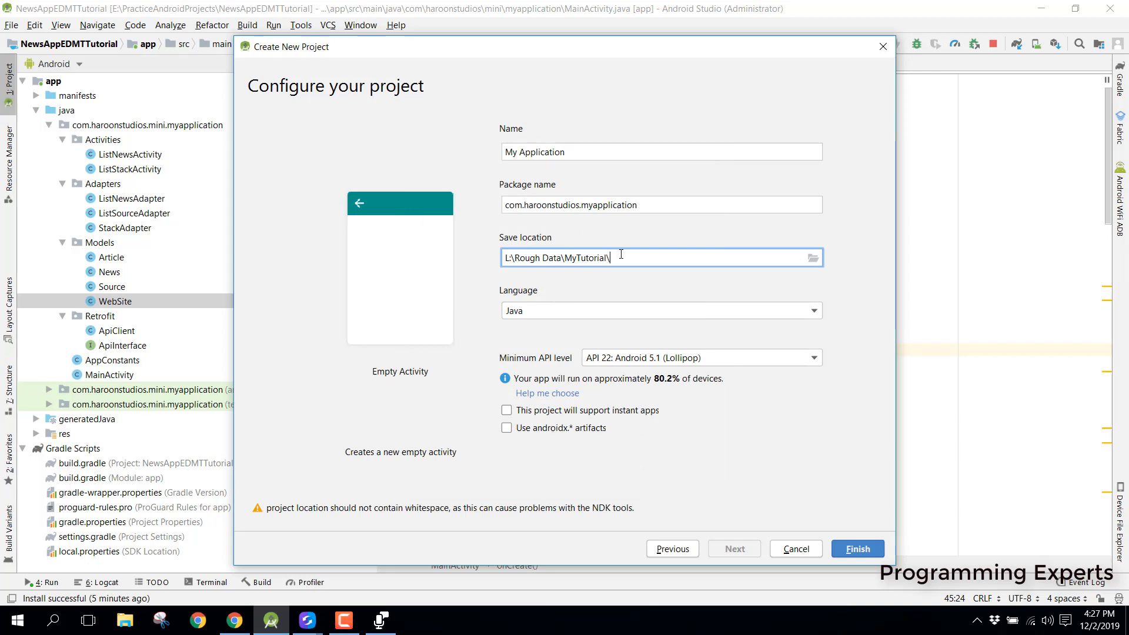
pyautogui.write('My')
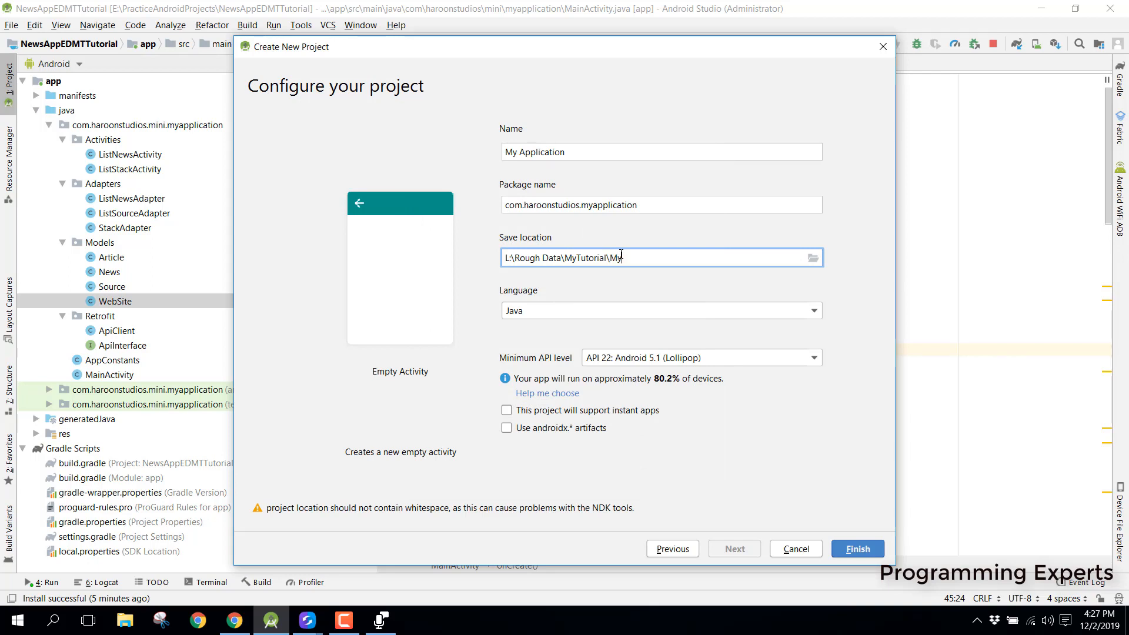
pyautogui.write('NewsAp')
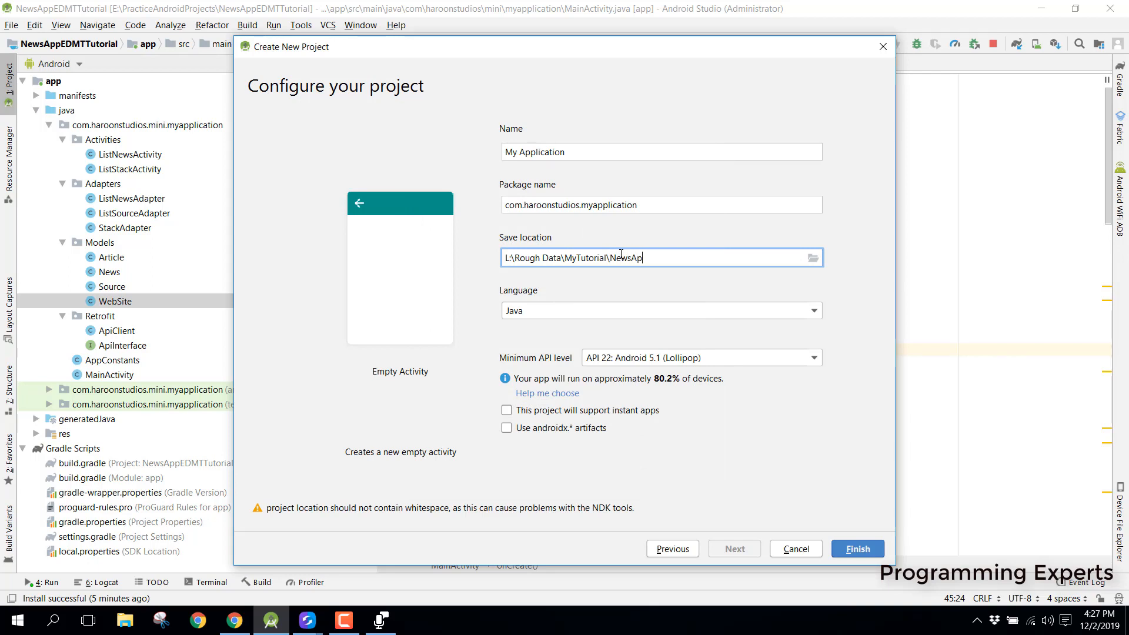
pyautogui.write('pSeries')
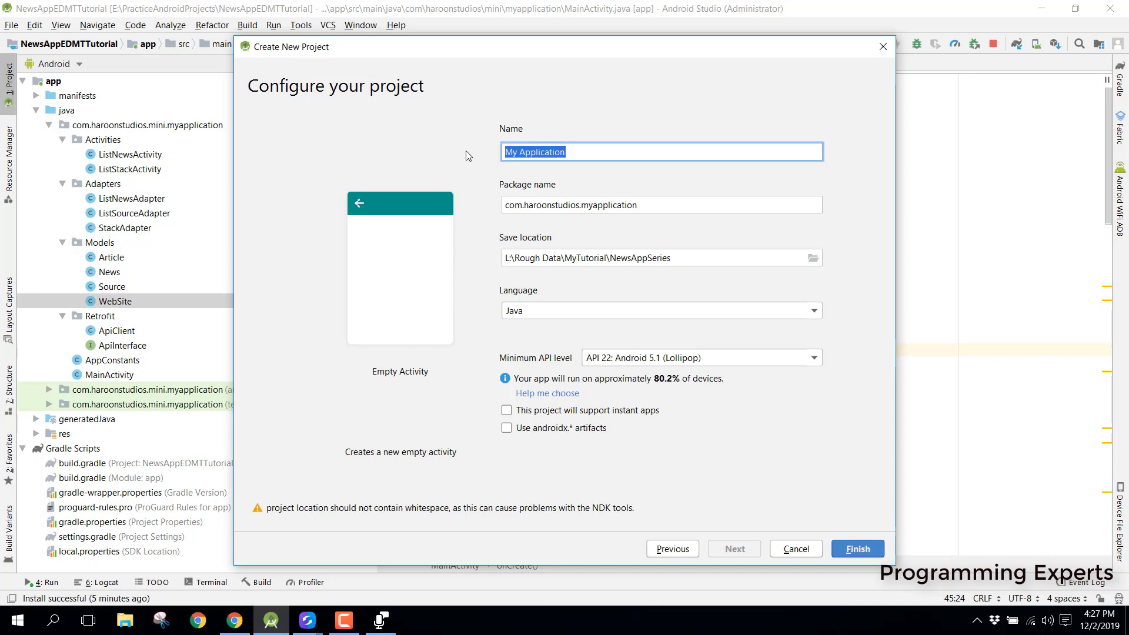
pyautogui.write('News Api Tutorial')
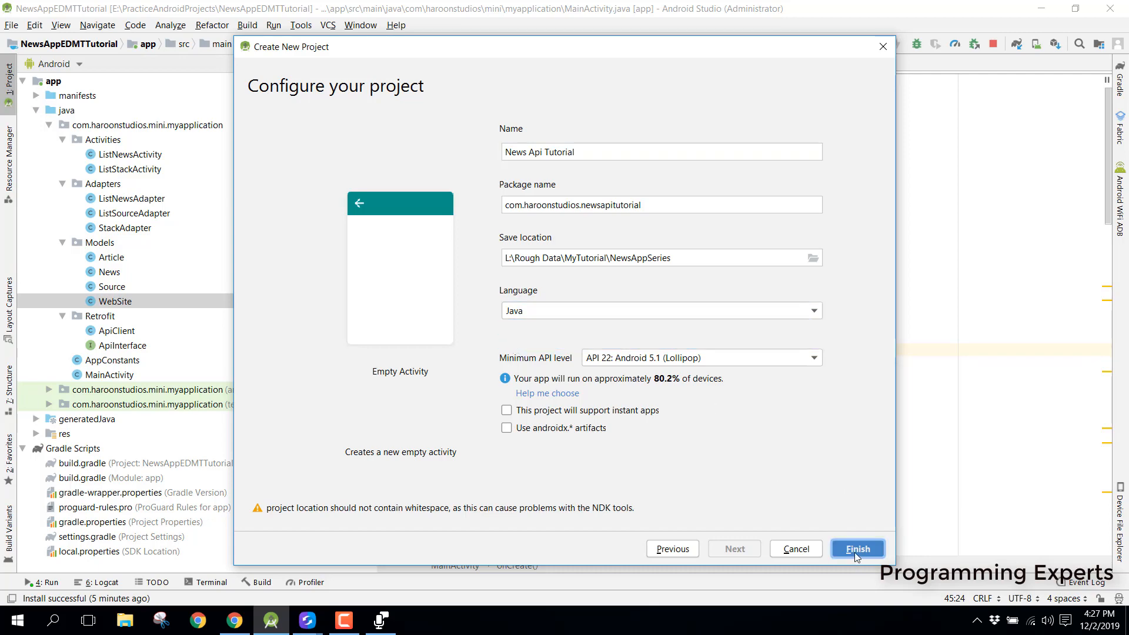
pyautogui.moveTo(495, 478)
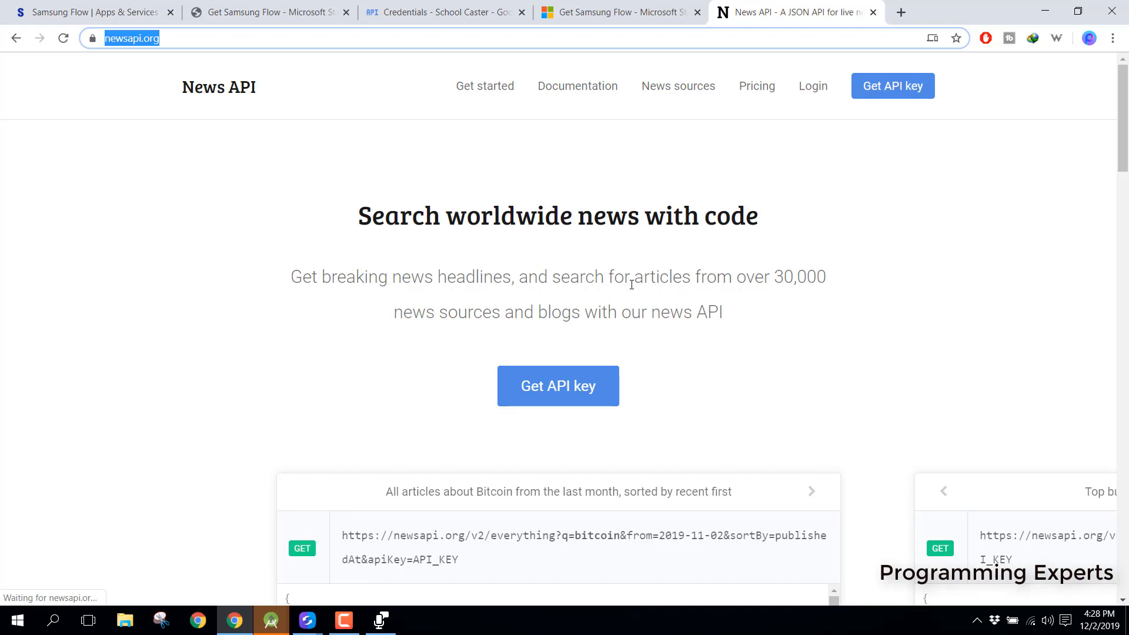
pyautogui.scroll(-3)
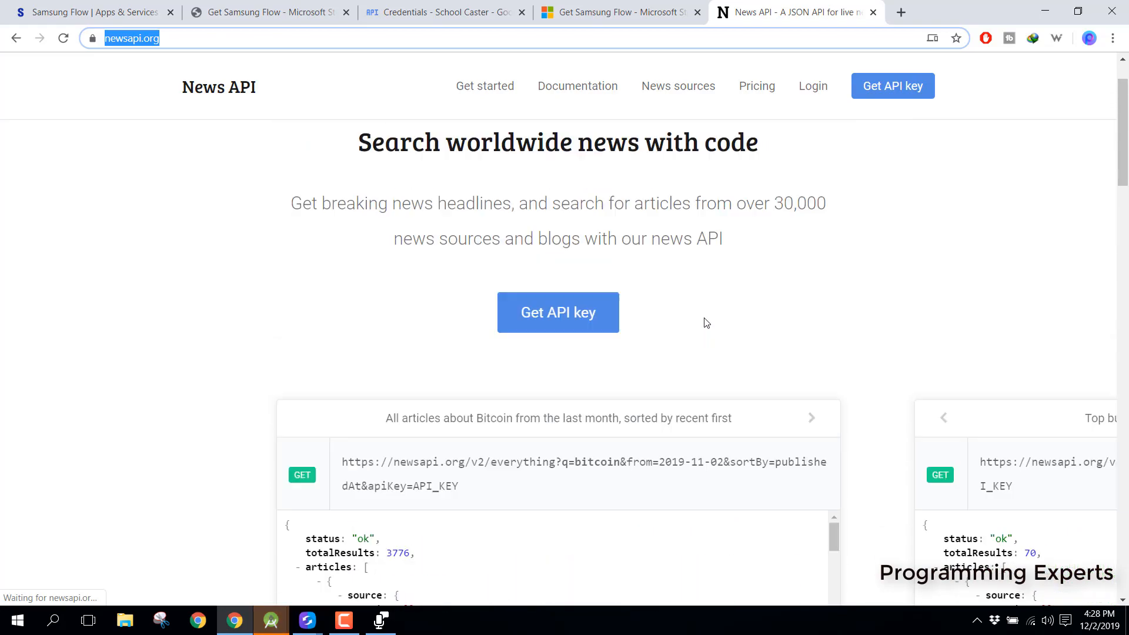
pyautogui.scroll(-3)
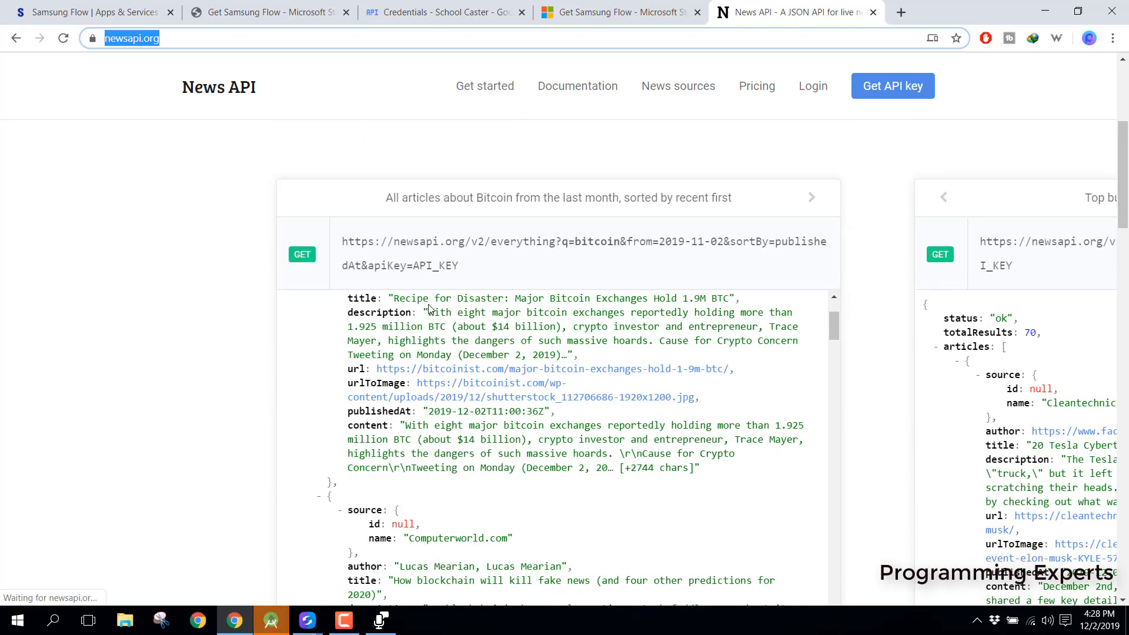
pyautogui.scroll(3)
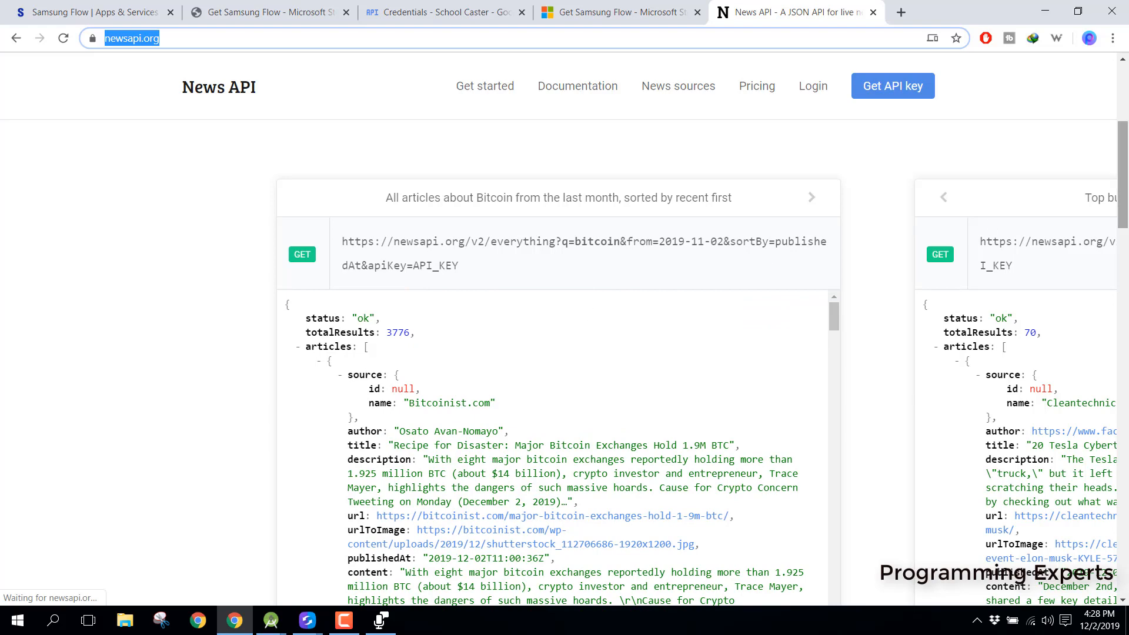
pyautogui.moveTo(1104, 149)
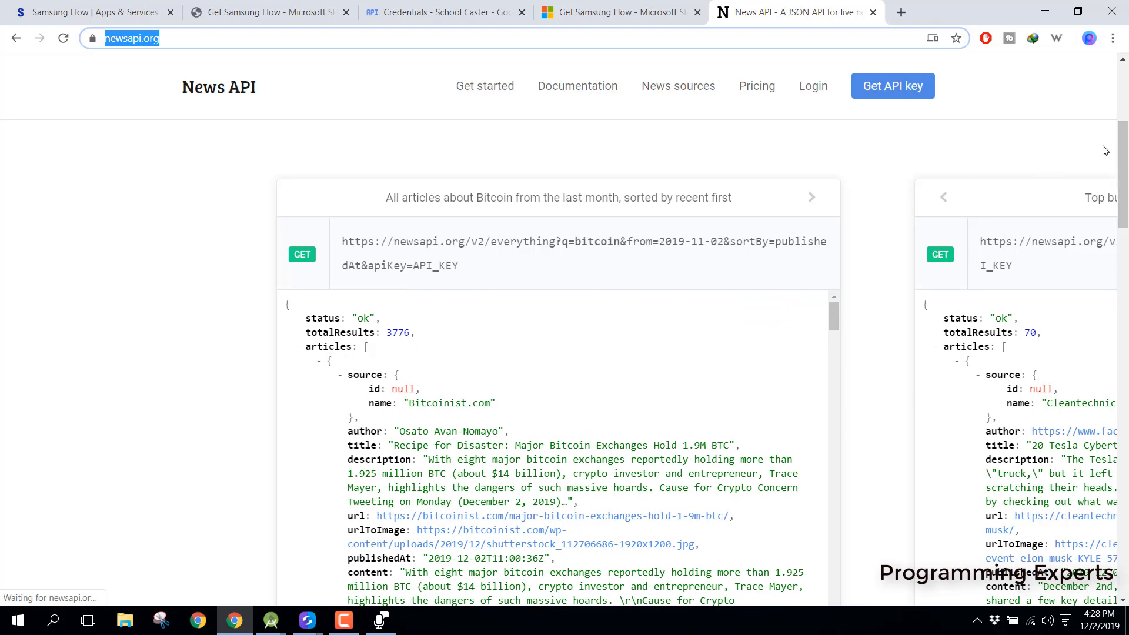
pyautogui.scroll(-3)
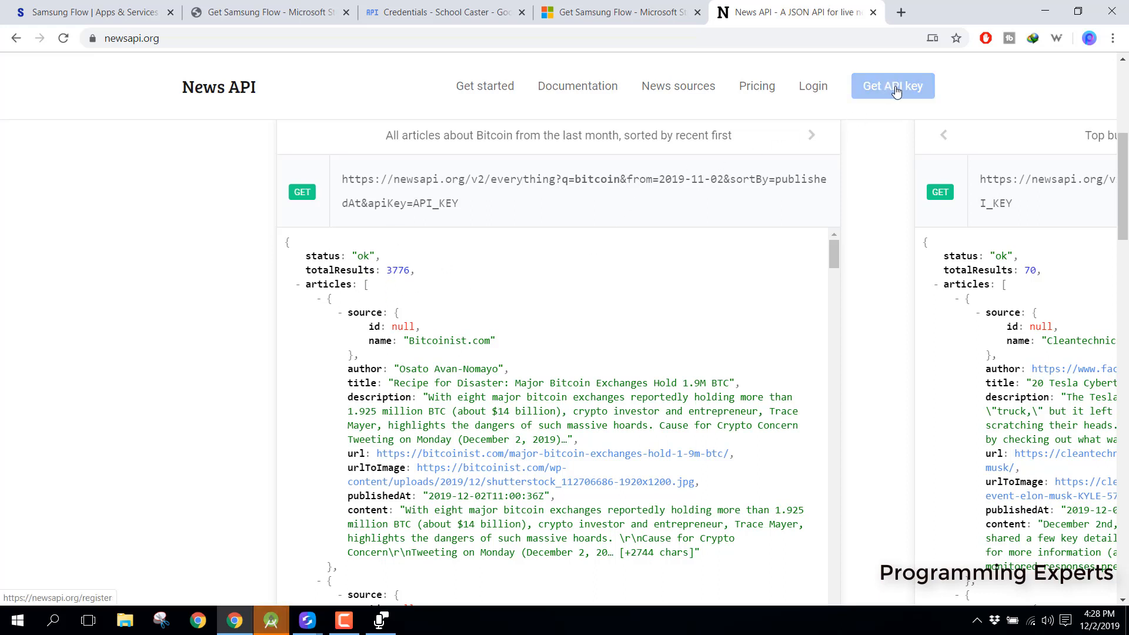
pyautogui.click(892, 86)
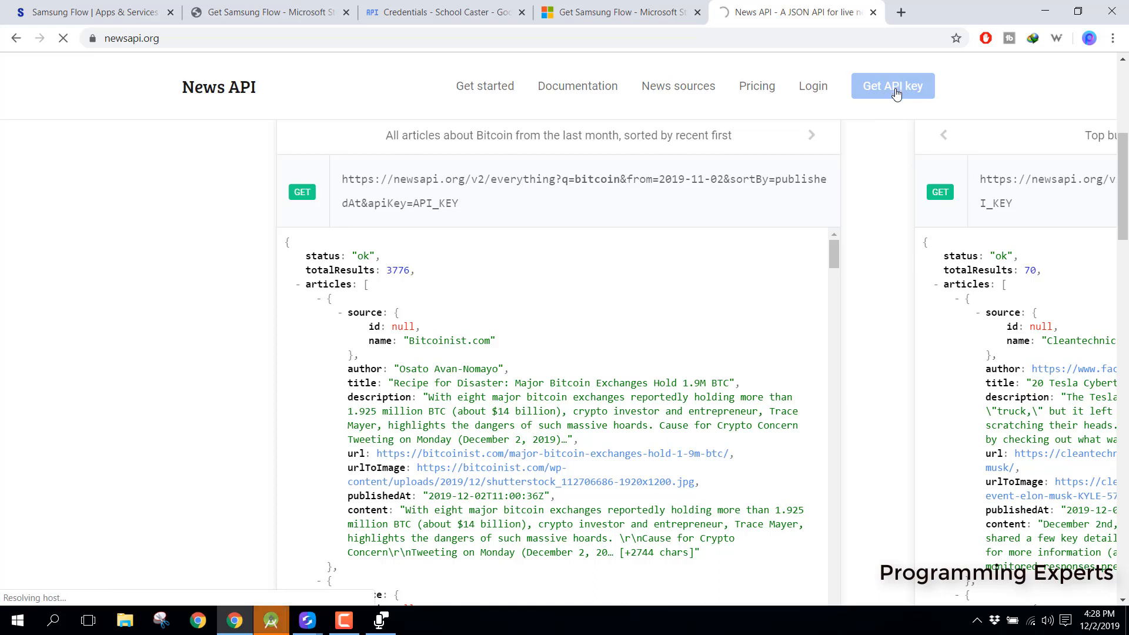
pyautogui.click(892, 85)
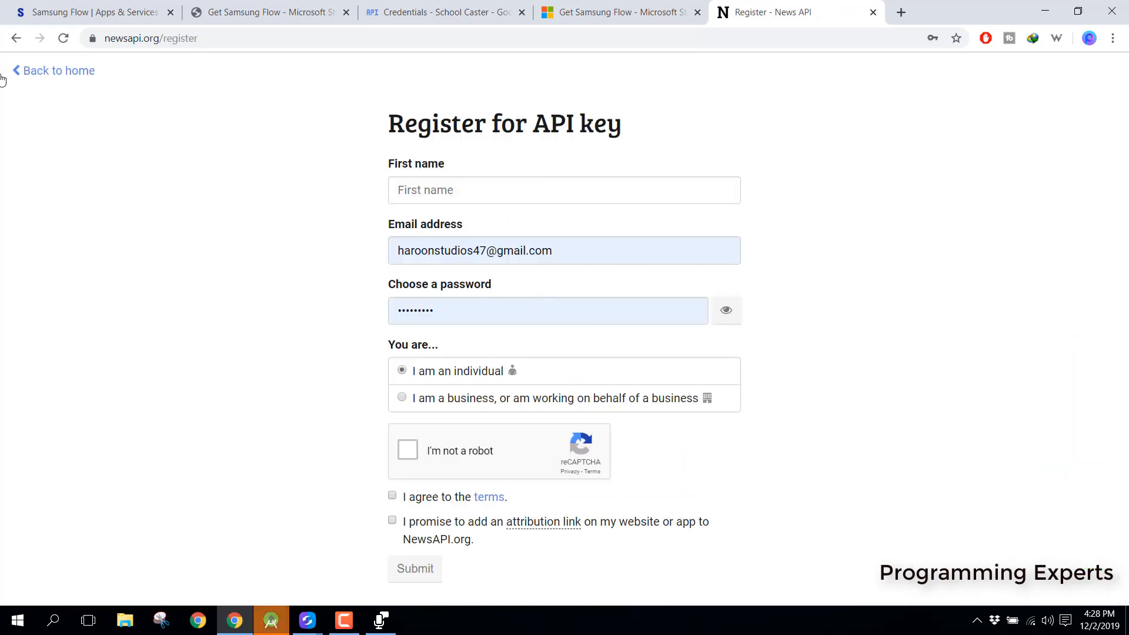
pyautogui.click(53, 71)
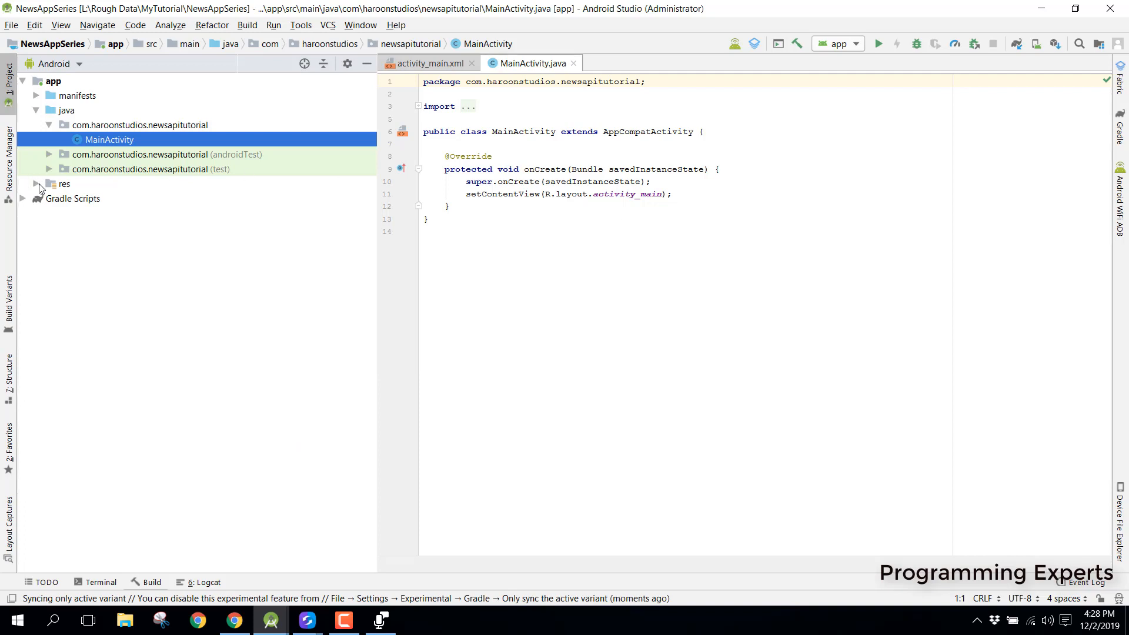
# - Check the res folders and MainActivity code, then bring the News API site back up in Chrome
pyautogui.click(36, 183)
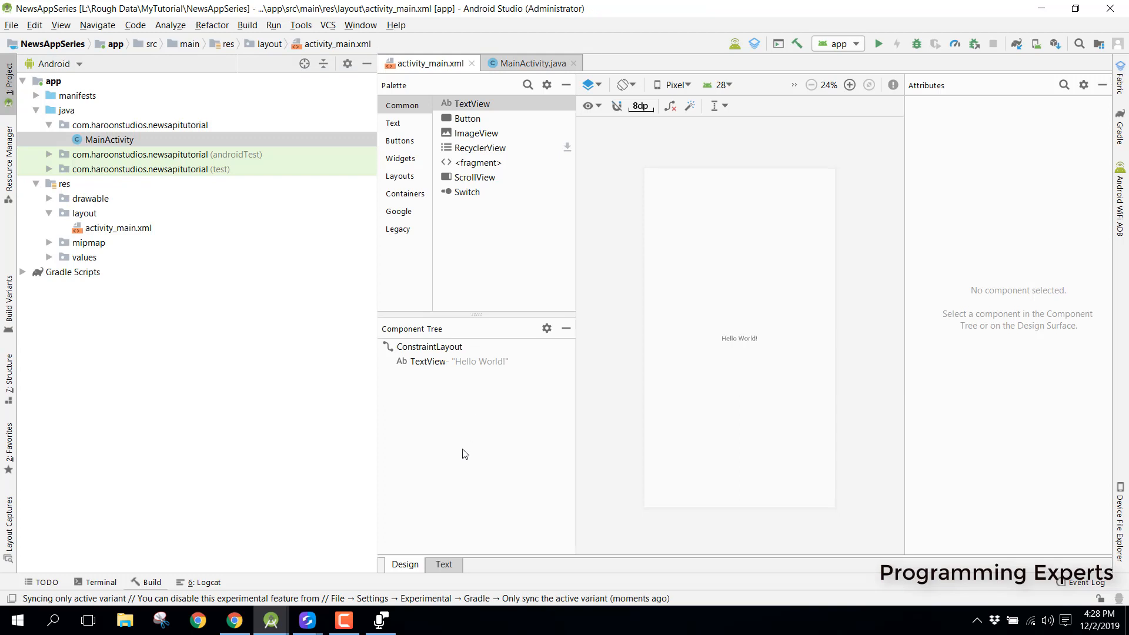
pyautogui.moveTo(522, 81)
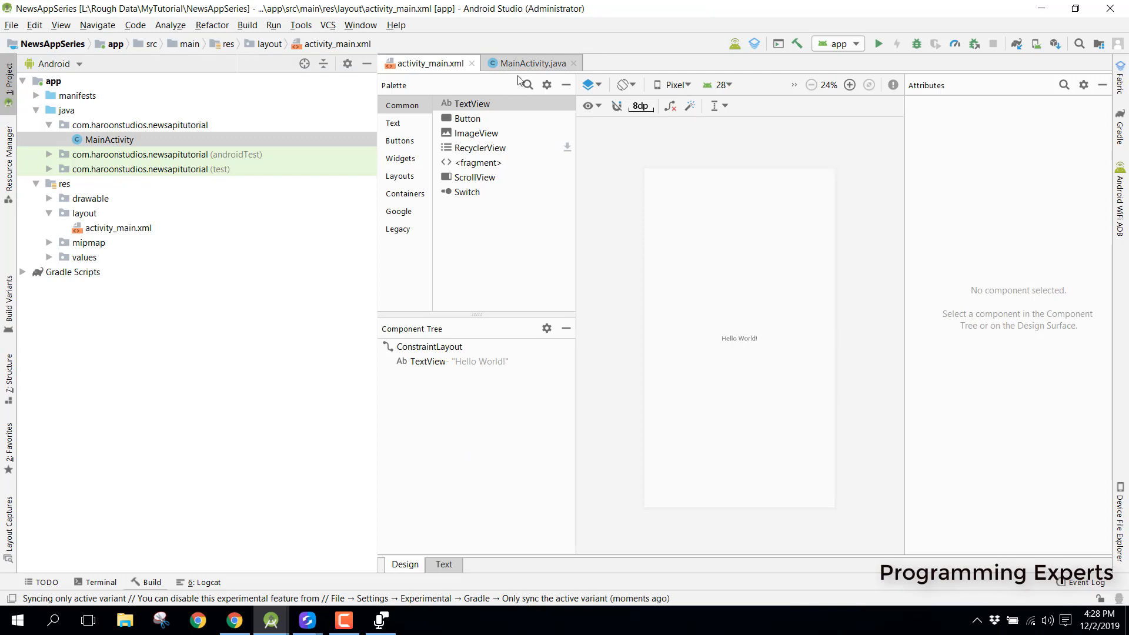
pyautogui.click(530, 64)
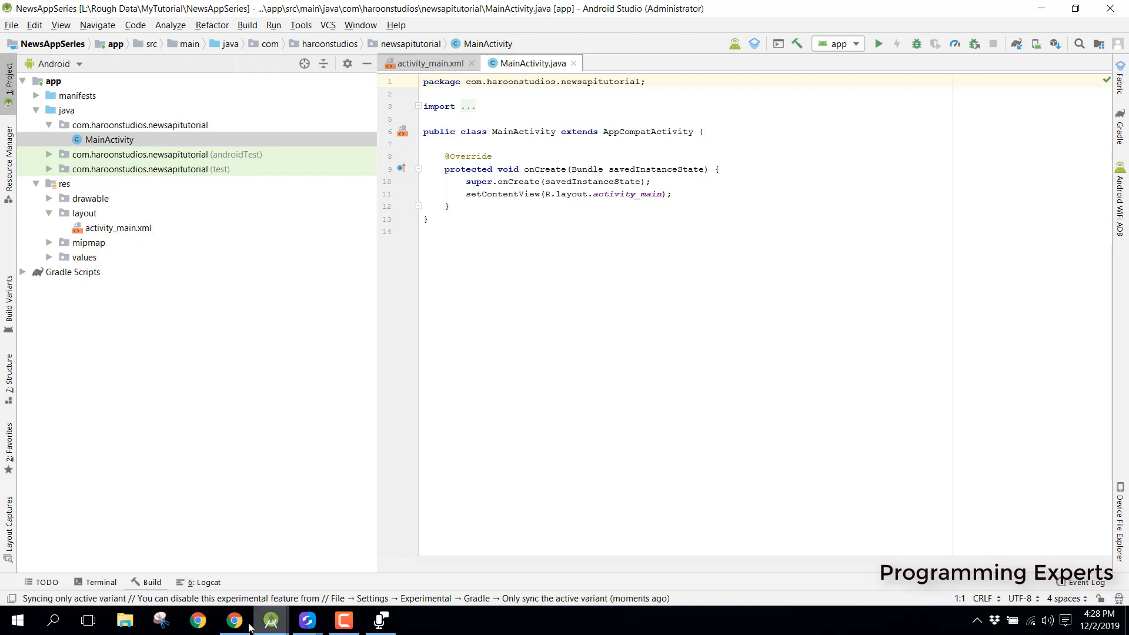
pyautogui.click(233, 620)
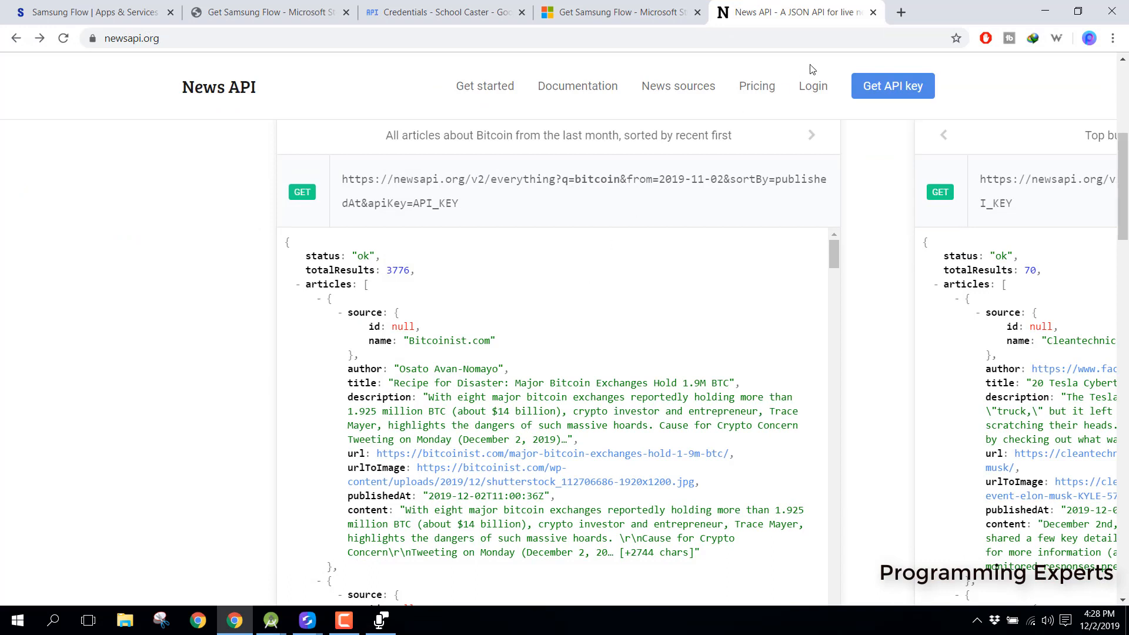
pyautogui.moveTo(878, 100)
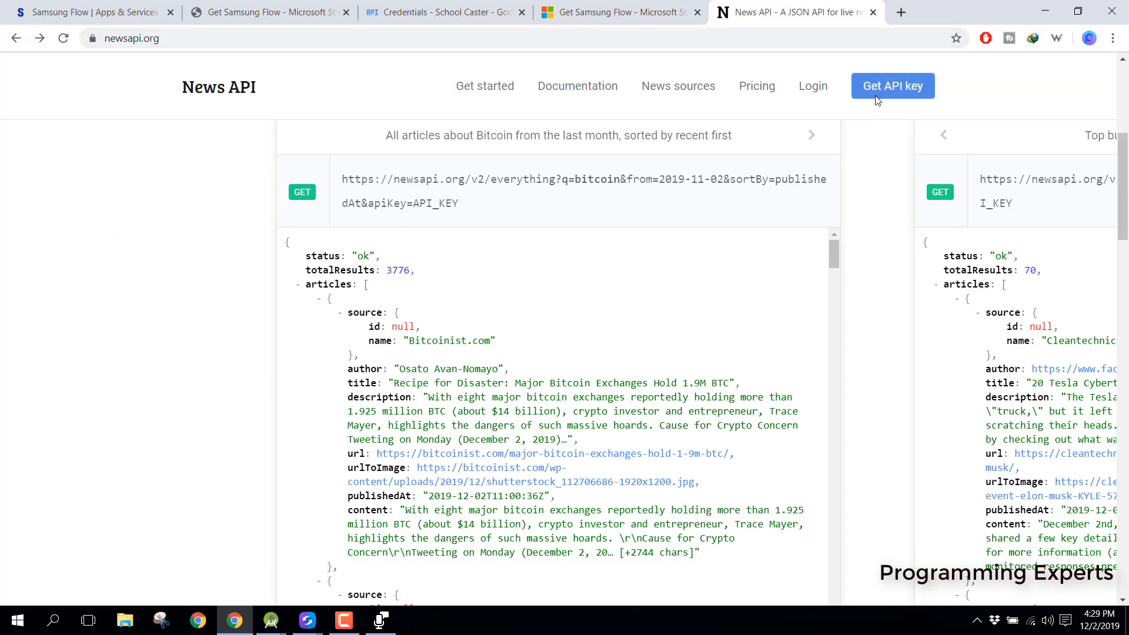
pyautogui.moveTo(813, 94)
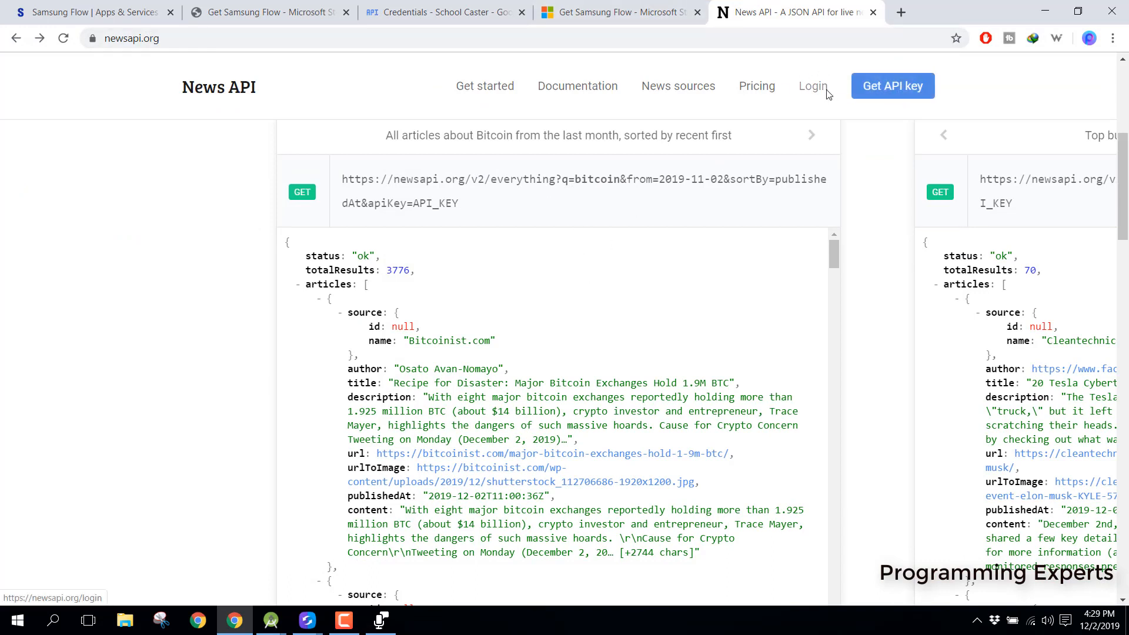
# - Sign in to the News API account and select the whole API key for copying
pyautogui.click(812, 86)
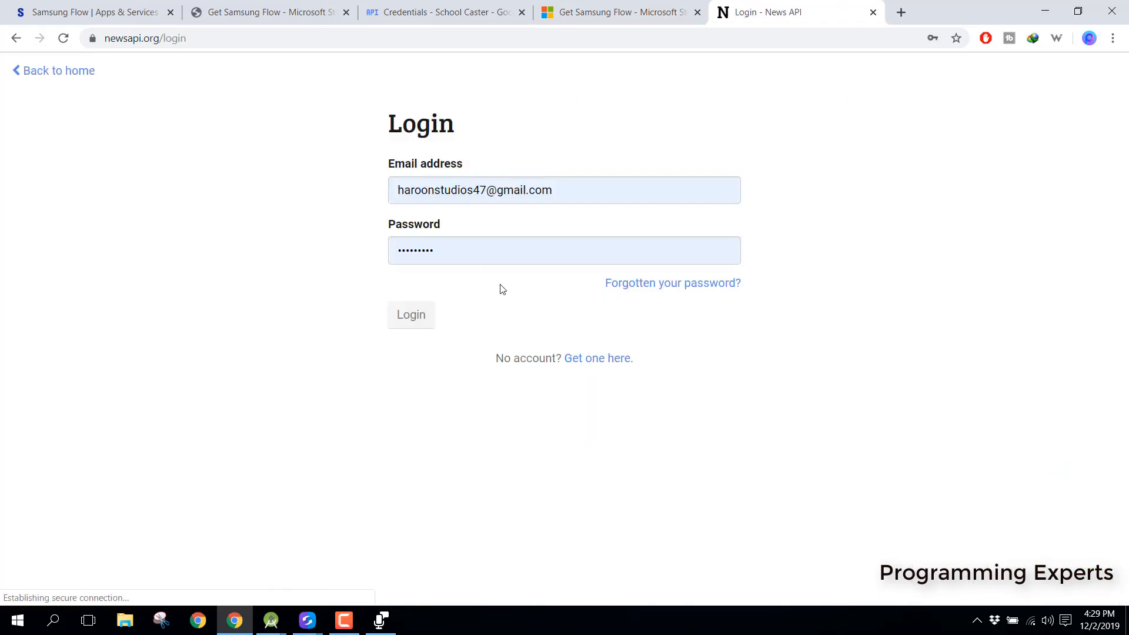
pyautogui.click(410, 315)
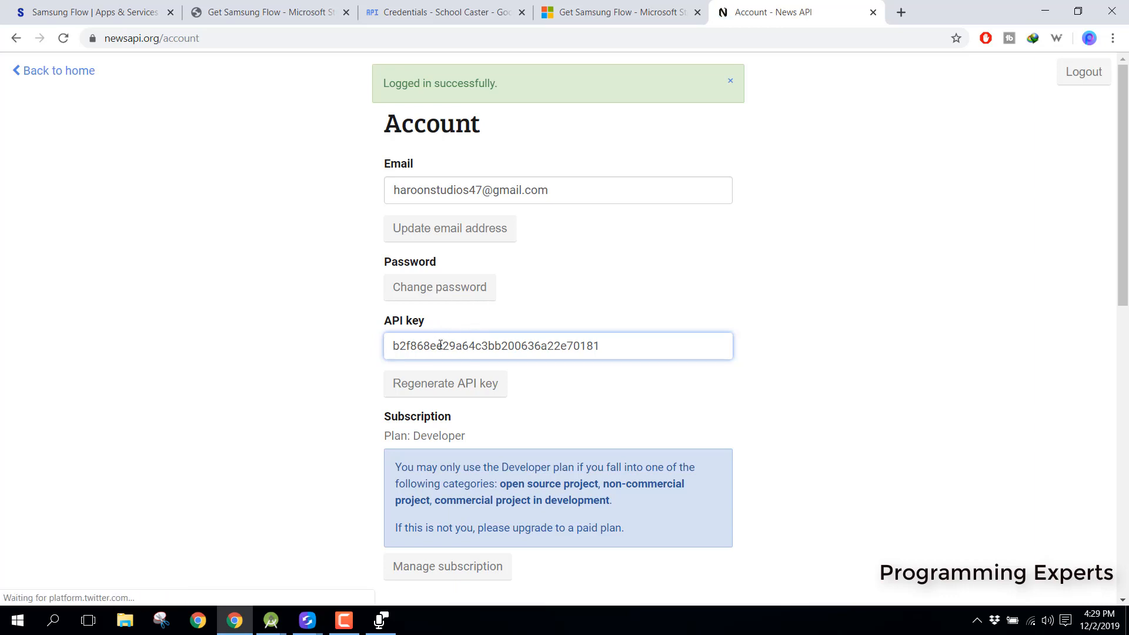
pyautogui.tripleClick(558, 346)
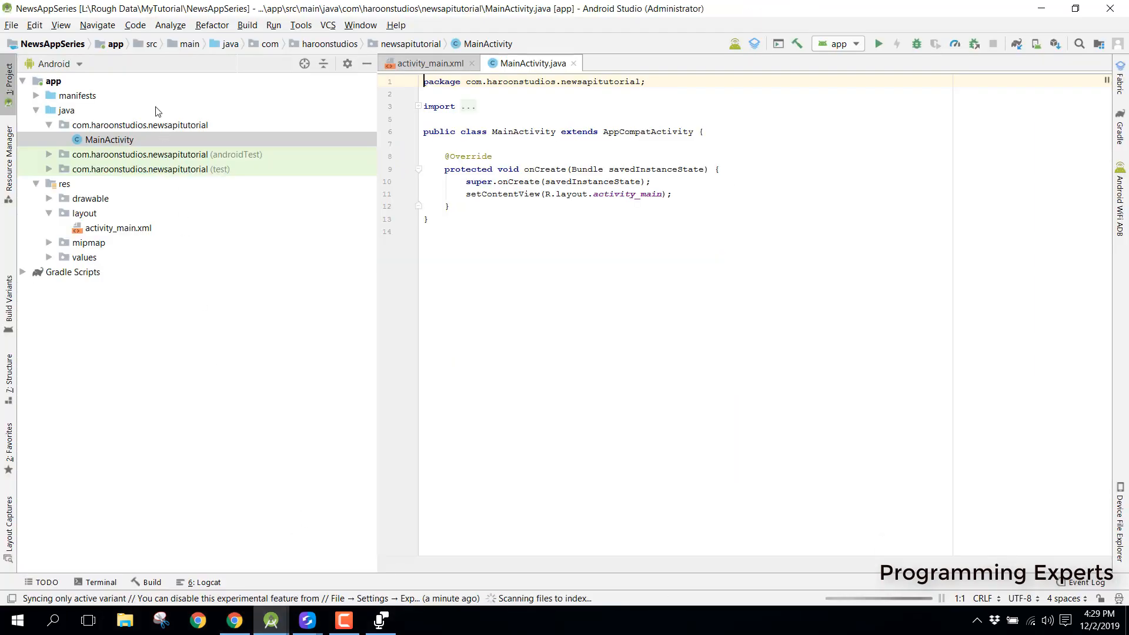
# - Create a Utils package inside com.haroonstudios.newsapitutorial
pyautogui.click(140, 125)
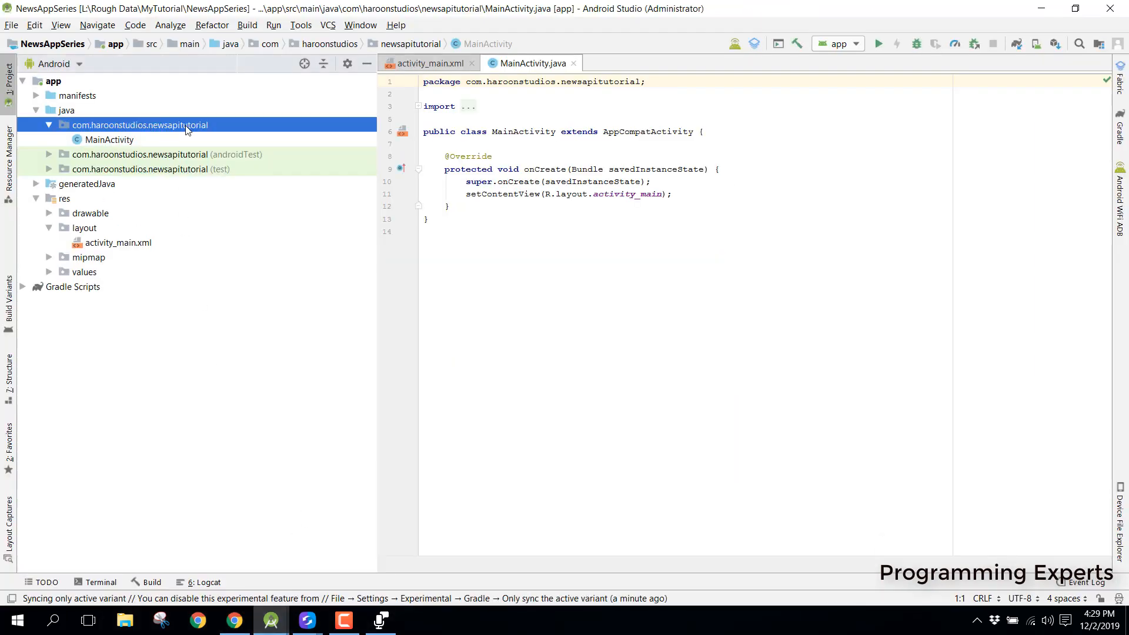
pyautogui.rightClick(139, 125)
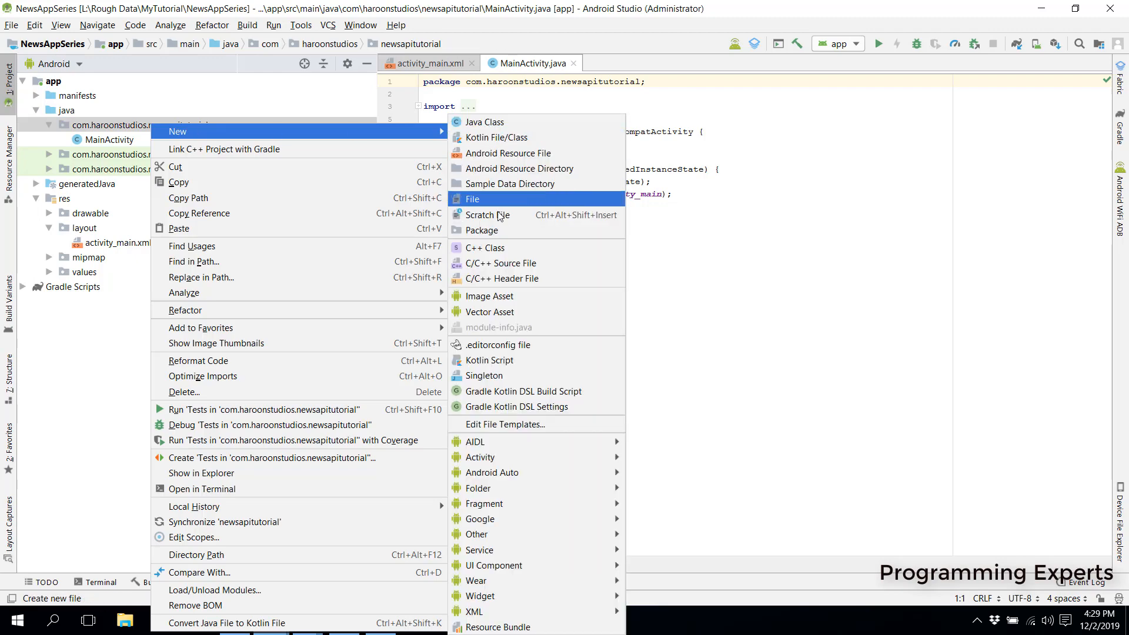
pyautogui.click(482, 229)
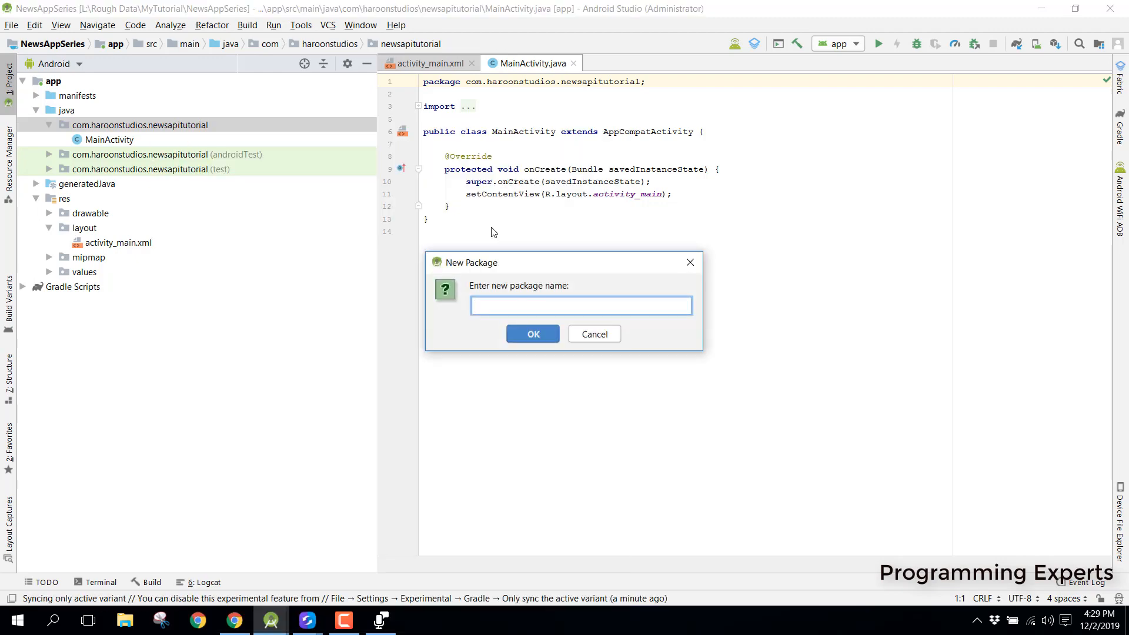
pyautogui.write('Utl')
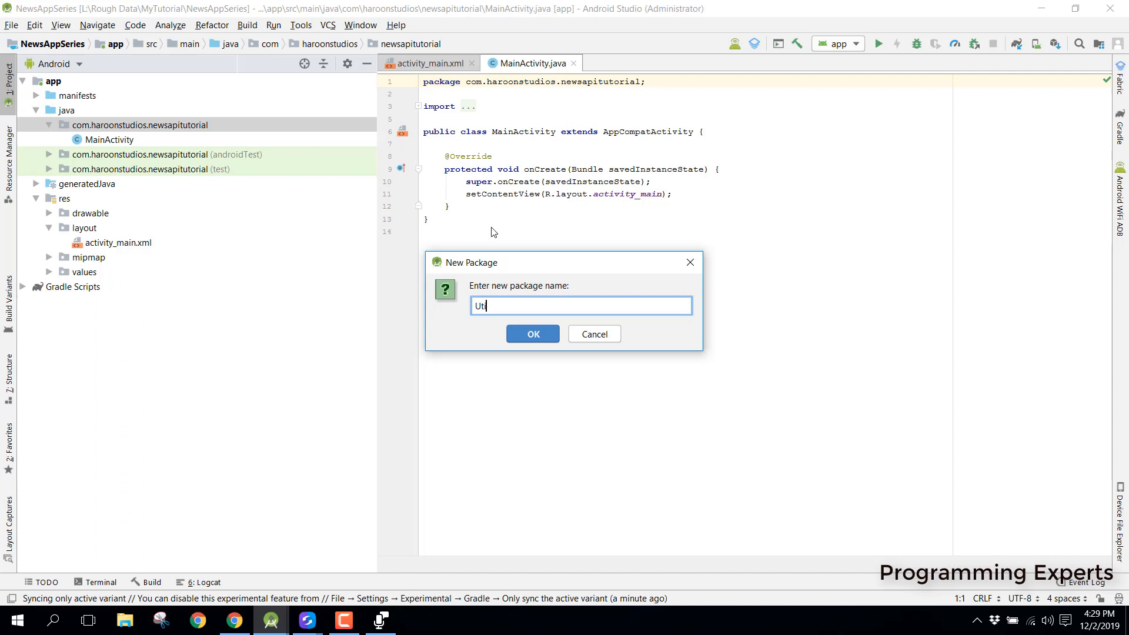
pyautogui.write('ls')
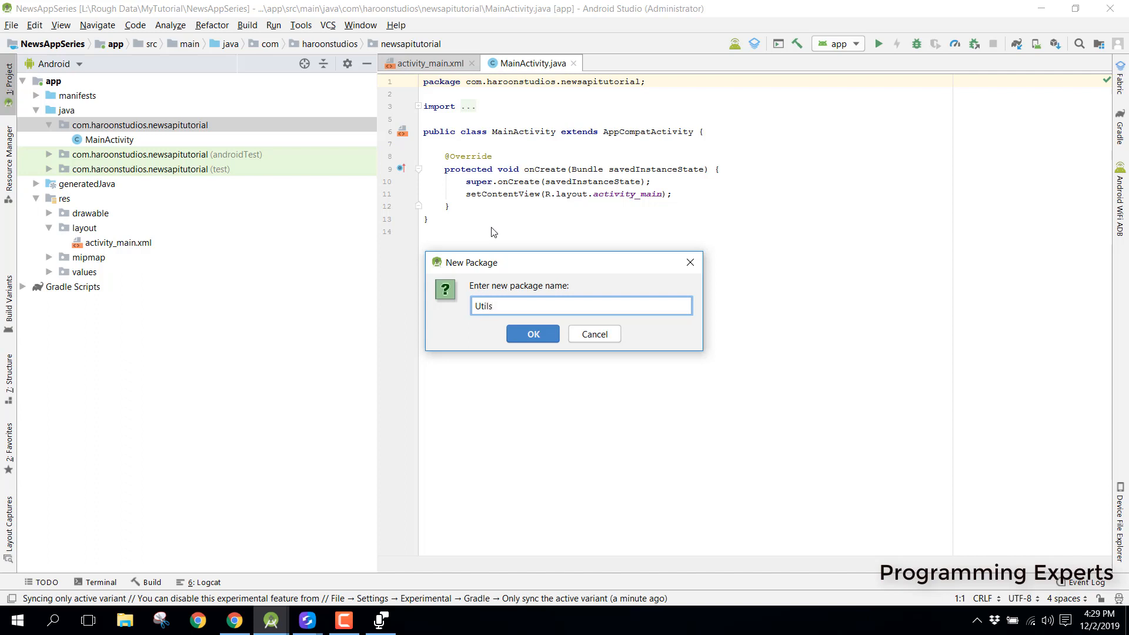
pyautogui.click(532, 333)
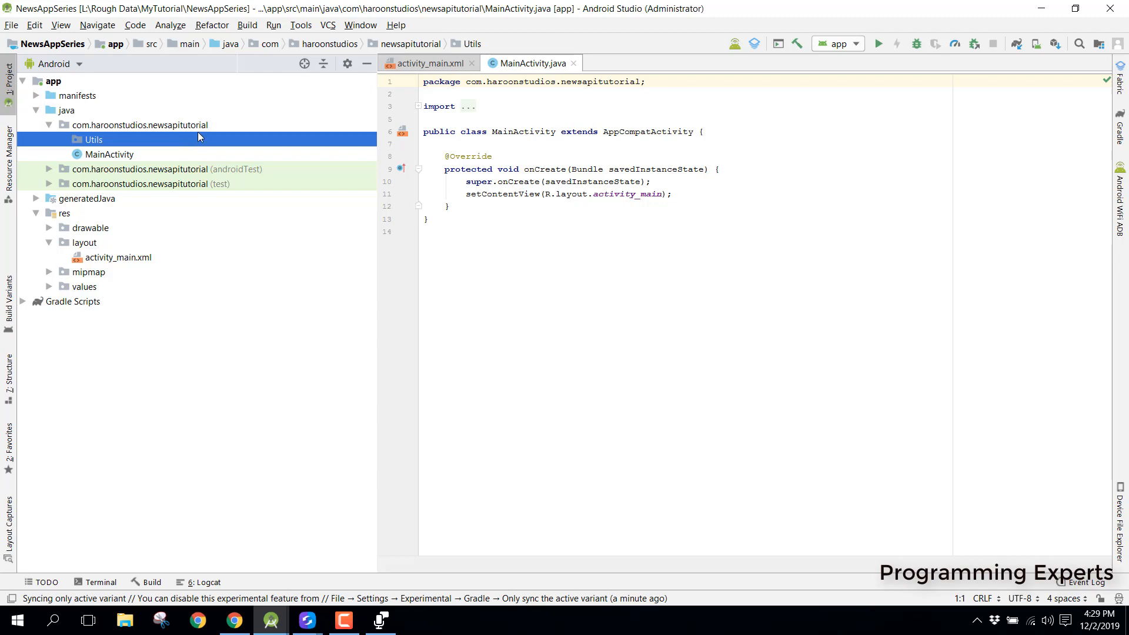
pyautogui.rightClick(94, 138)
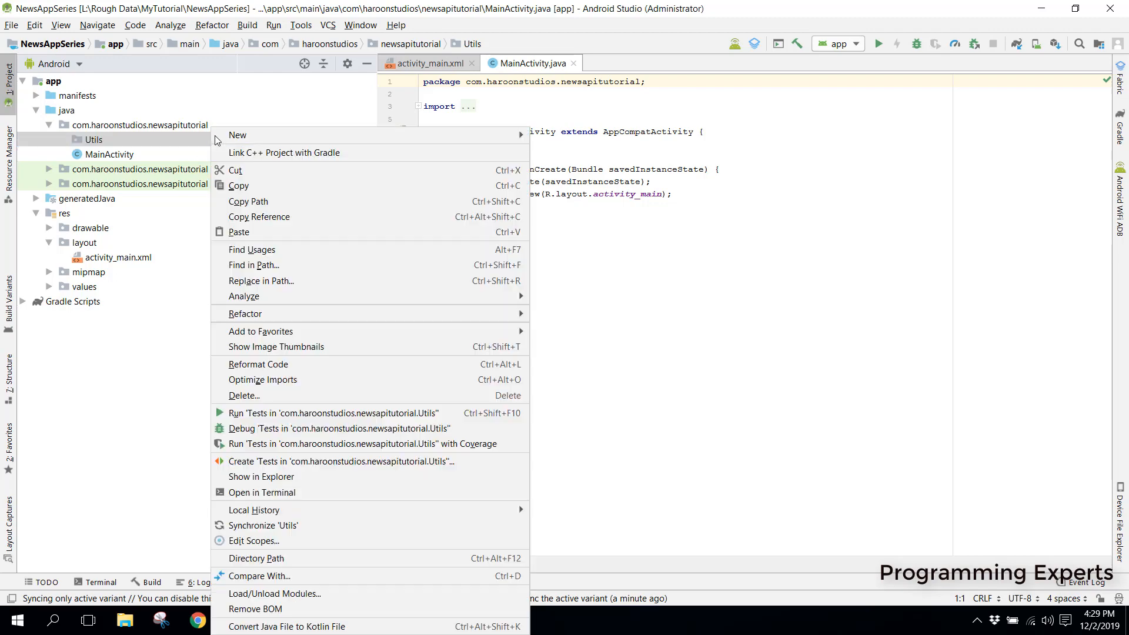
# - Create a new Java class named AppConstants in the Utils package
pyautogui.click(236, 135)
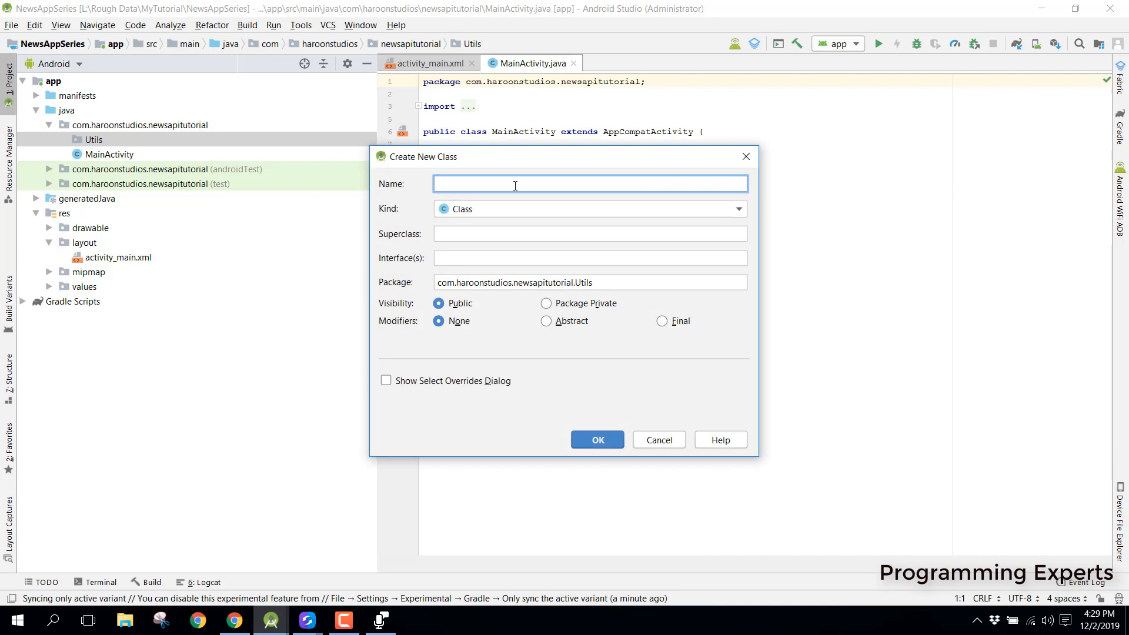
pyautogui.write('M')
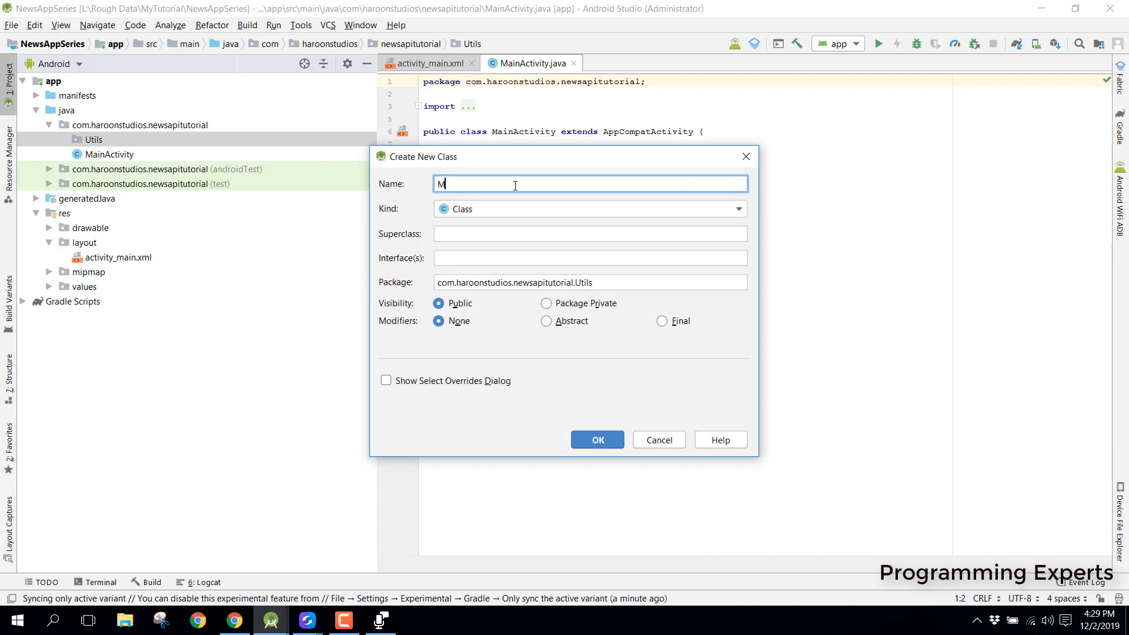
pyautogui.write('y')
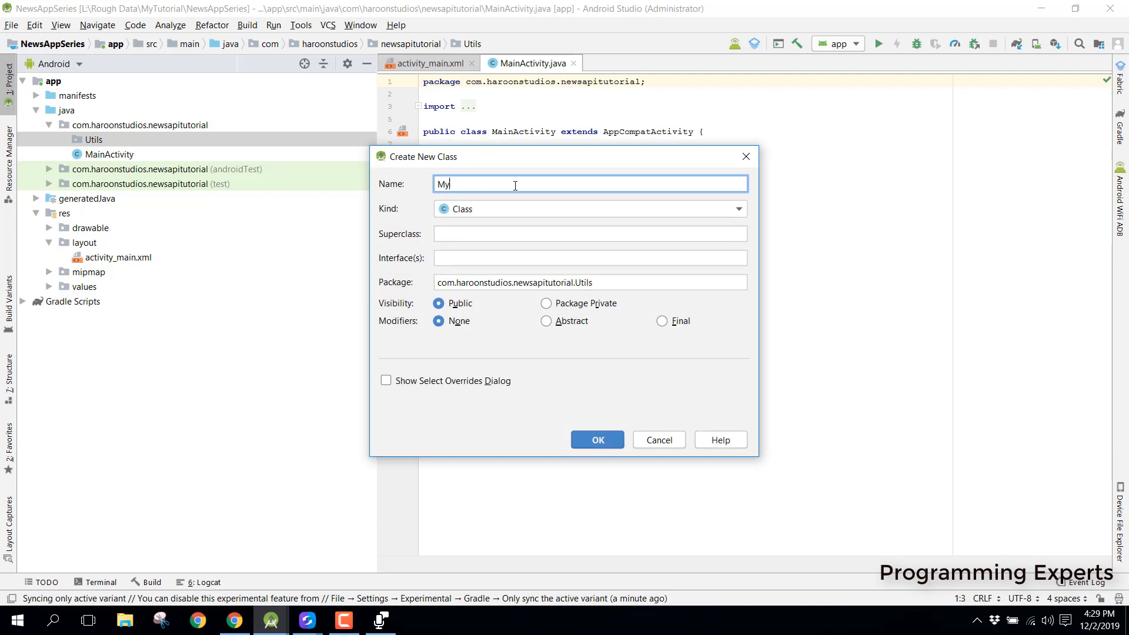
pyautogui.write('AppConstants')
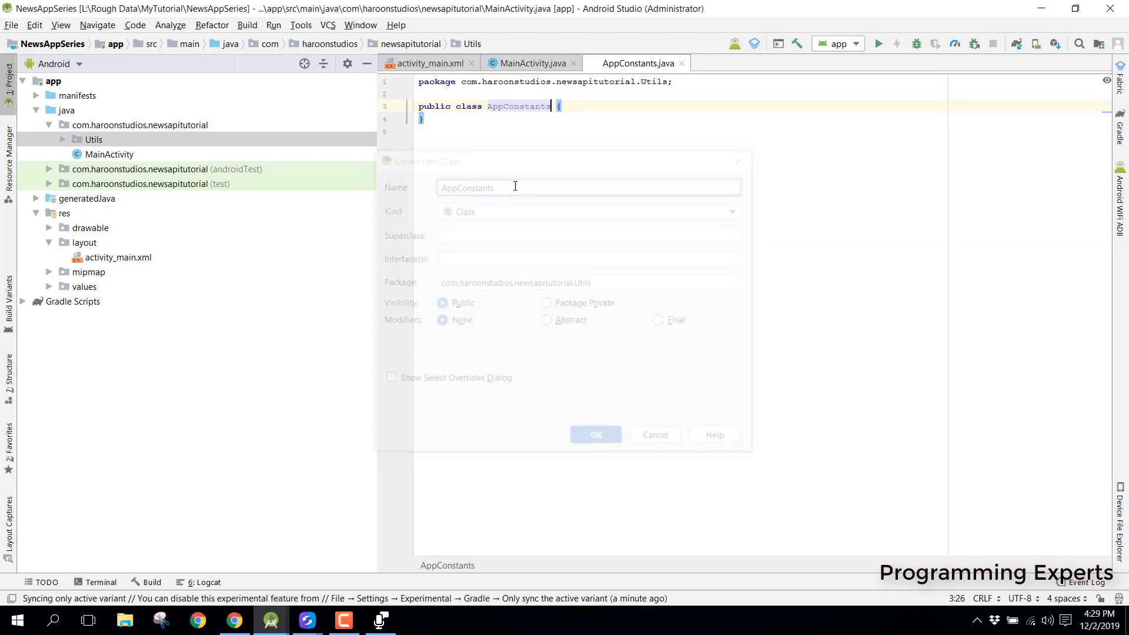
pyautogui.click(595, 434)
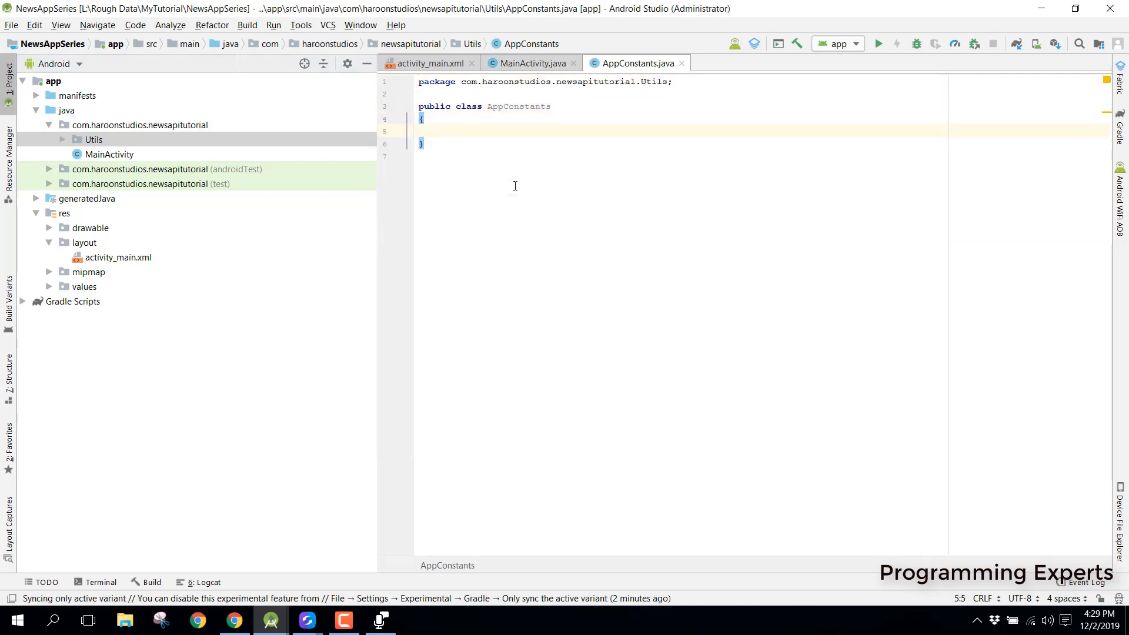
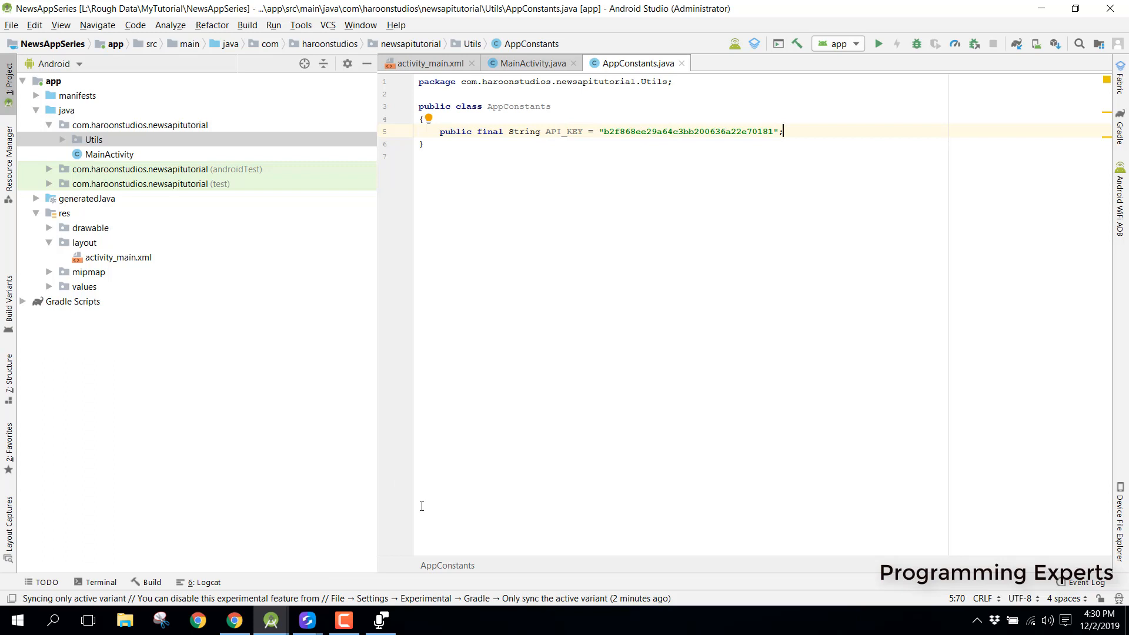
pyautogui.moveTo(572, 168)
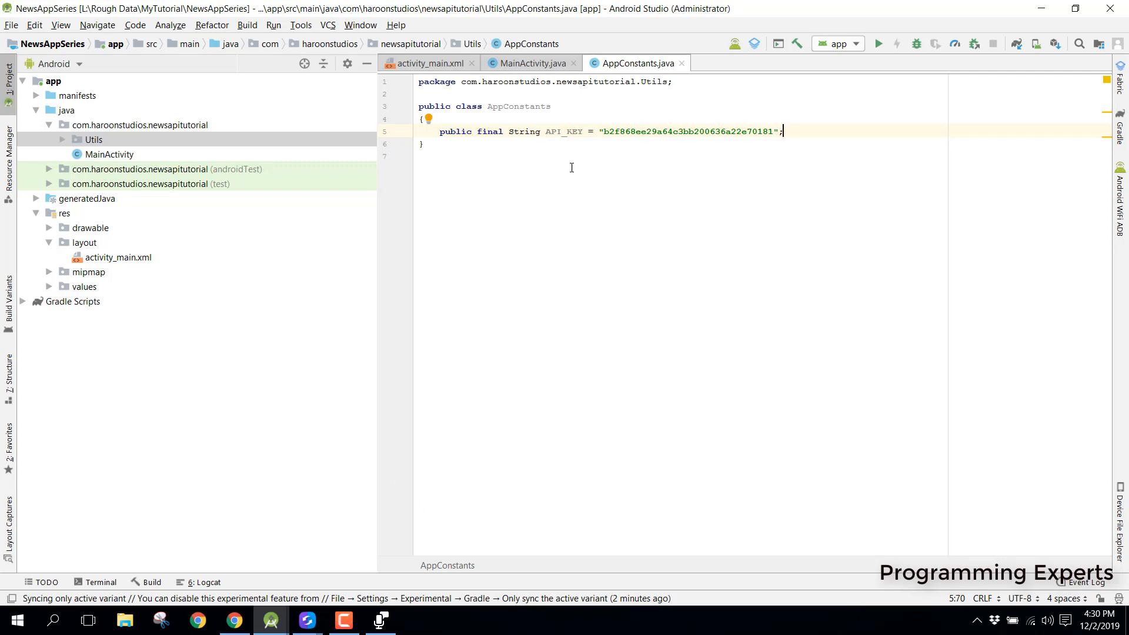
pyautogui.click(531, 63)
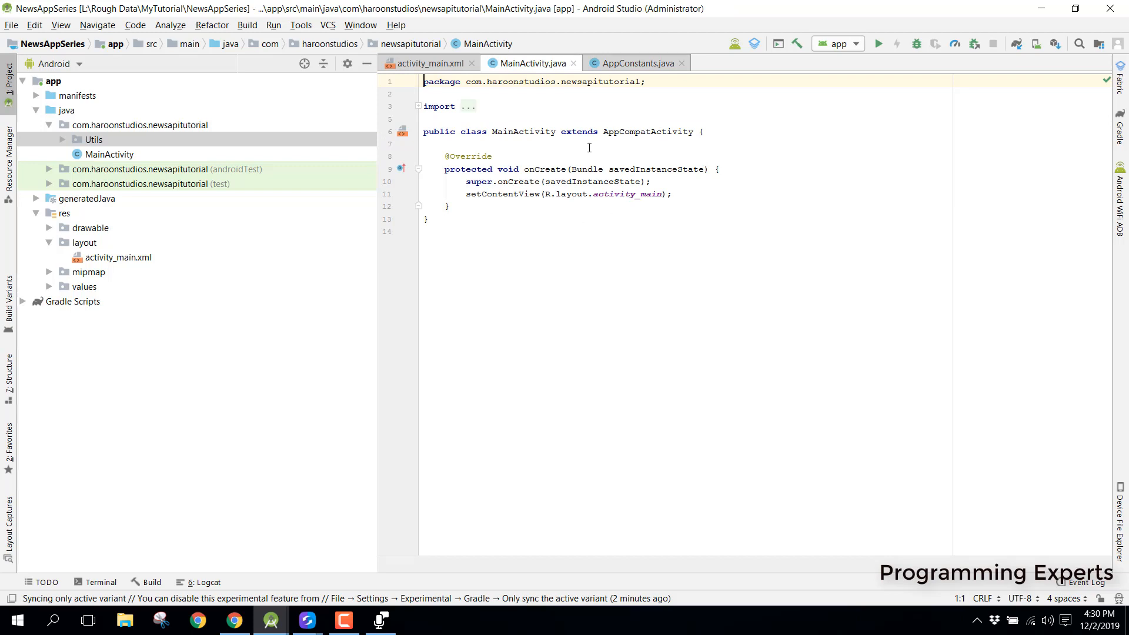
# - Place the editing position inside MainActivity's onCreate method
pyautogui.click(628, 194)
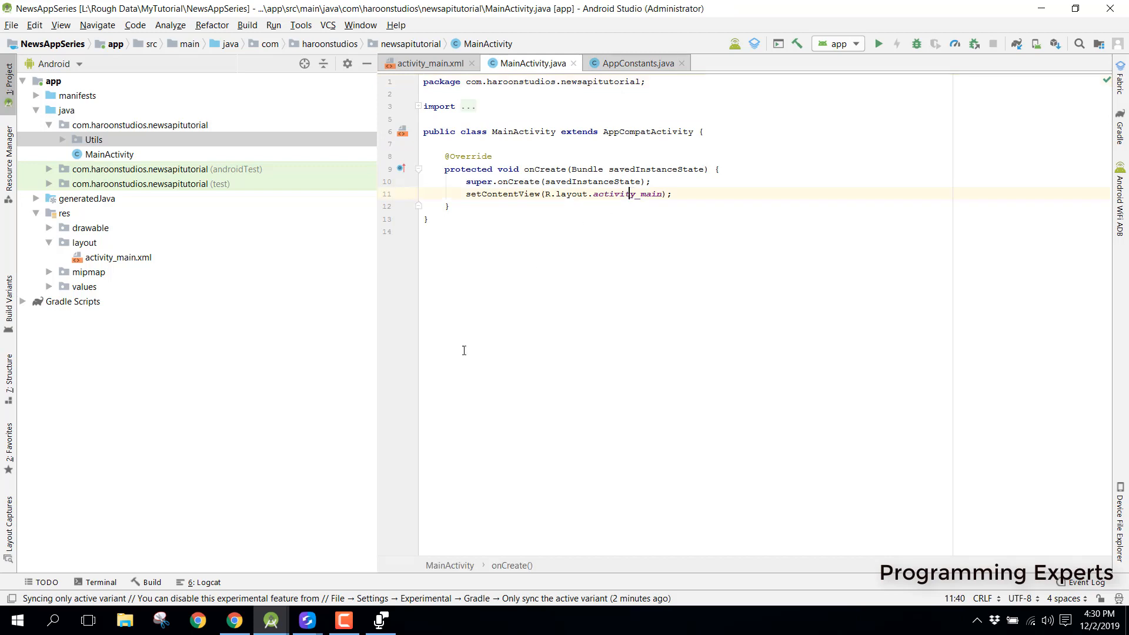